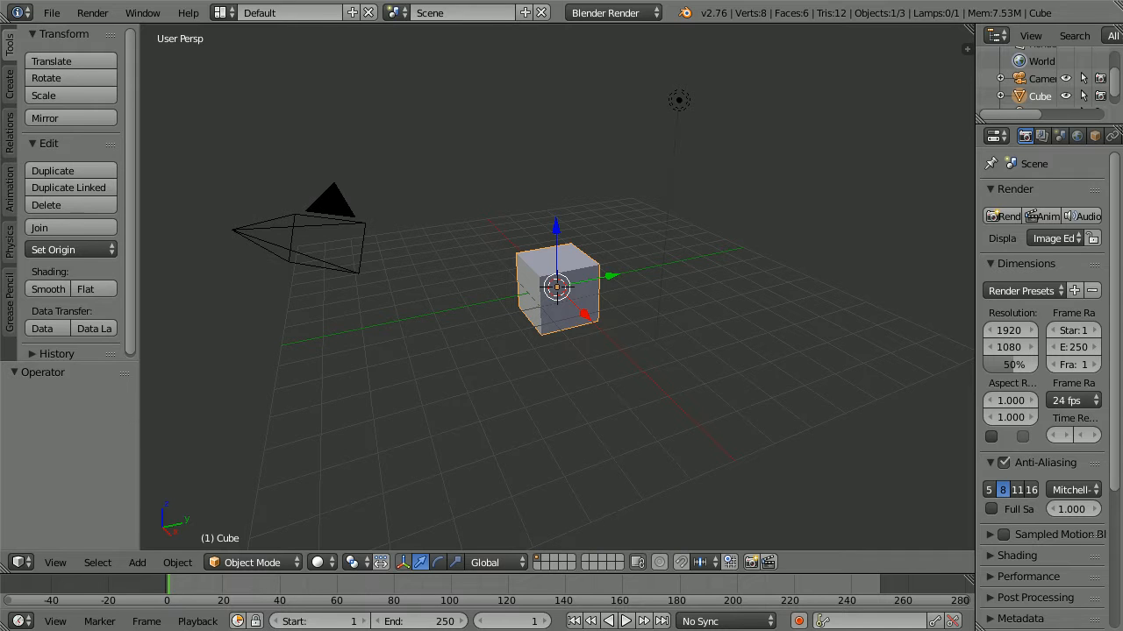
# Load the recent rigged monkey .blend and switch the armature from Edit Mode to Object Mode.
pyautogui.click(58, 10)
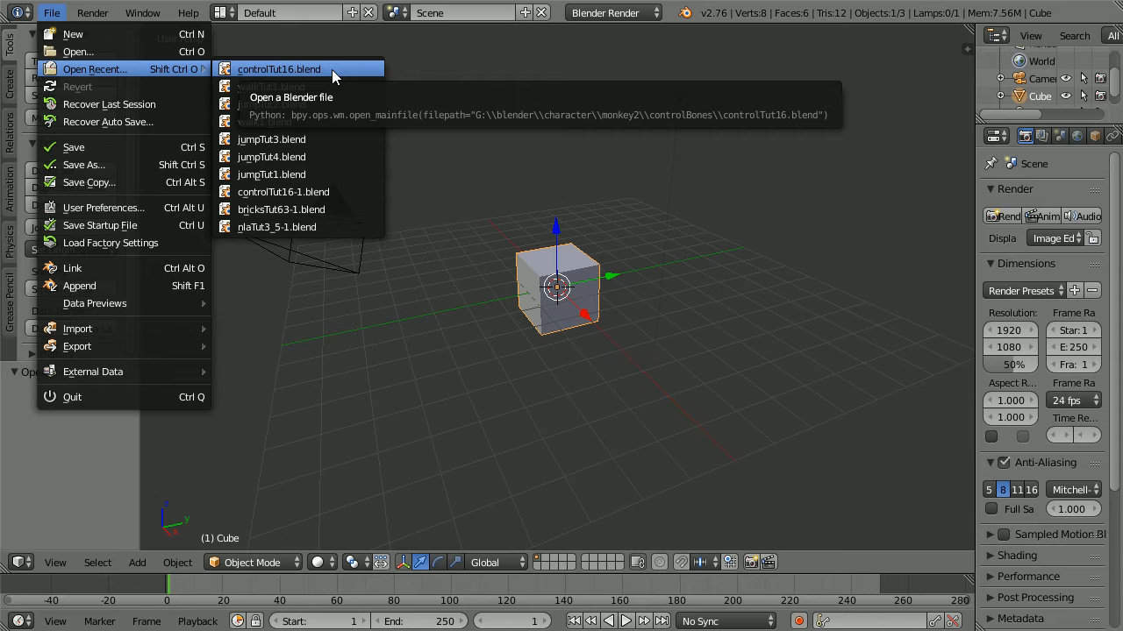
pyautogui.click(279, 71)
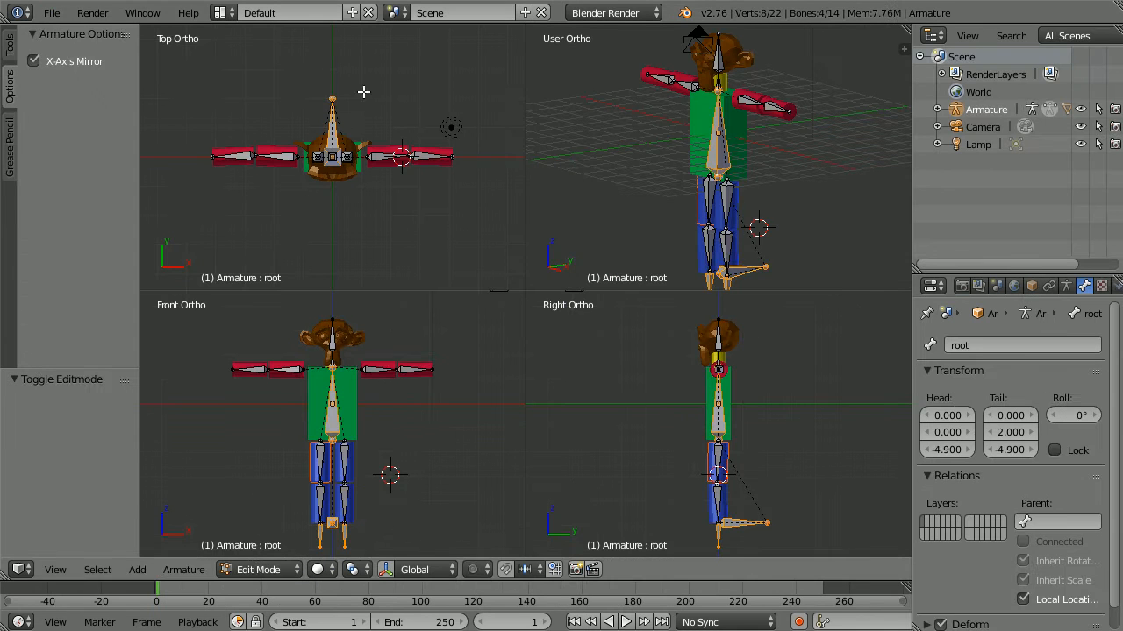
pyautogui.click(258, 569)
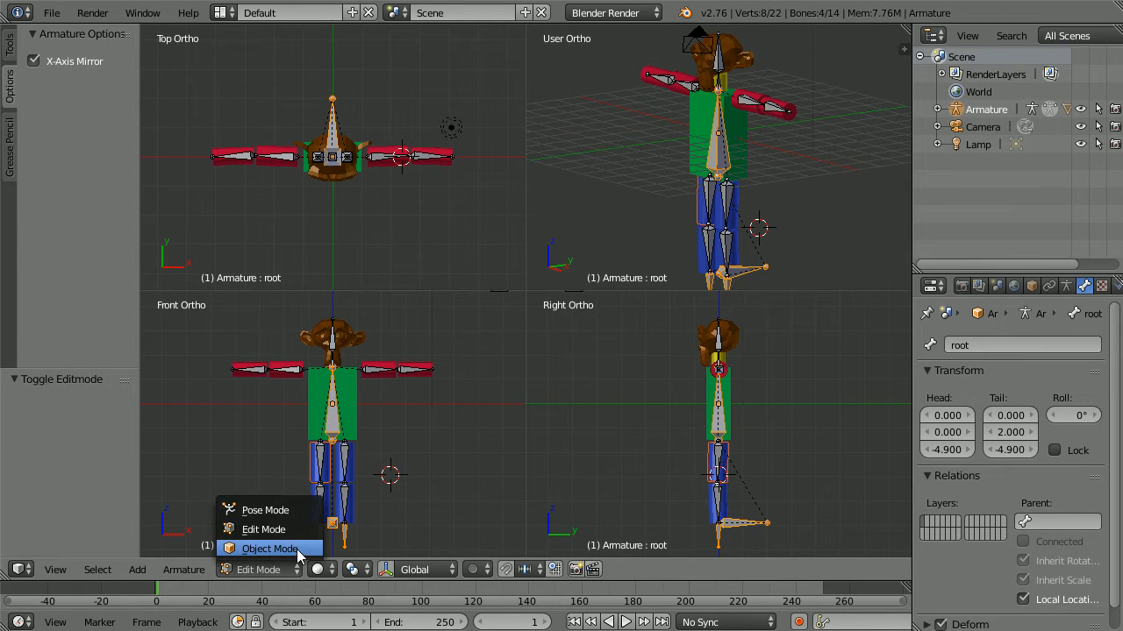
pyautogui.click(270, 547)
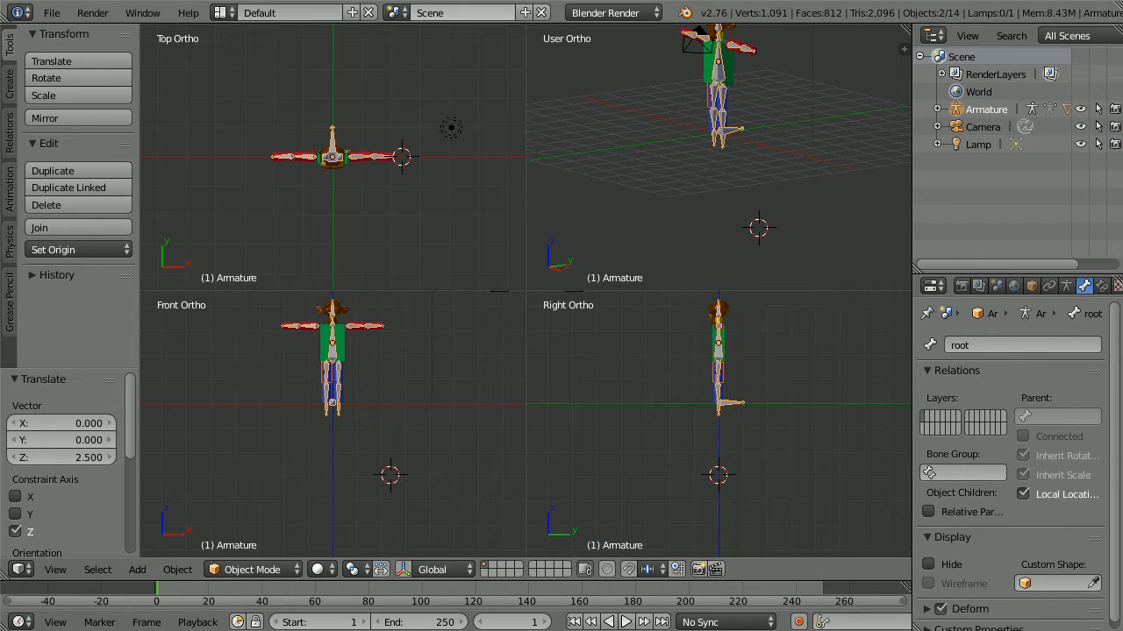
# Collapse to a single view, then restore the four orthographic views of the character.
pyautogui.click(56, 569)
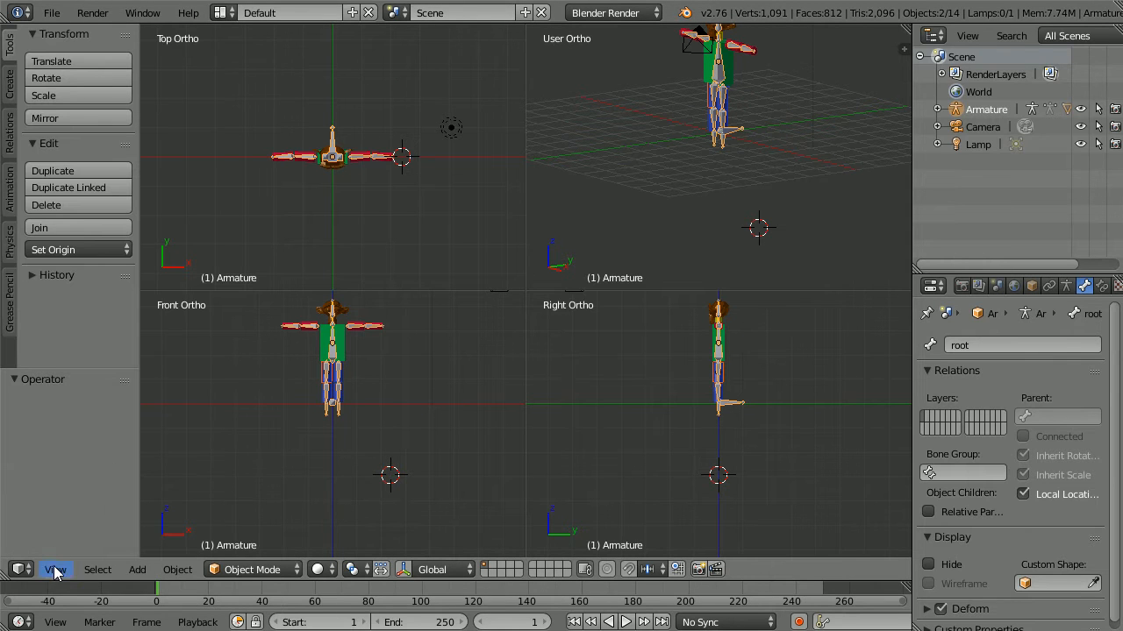
pyautogui.click(56, 570)
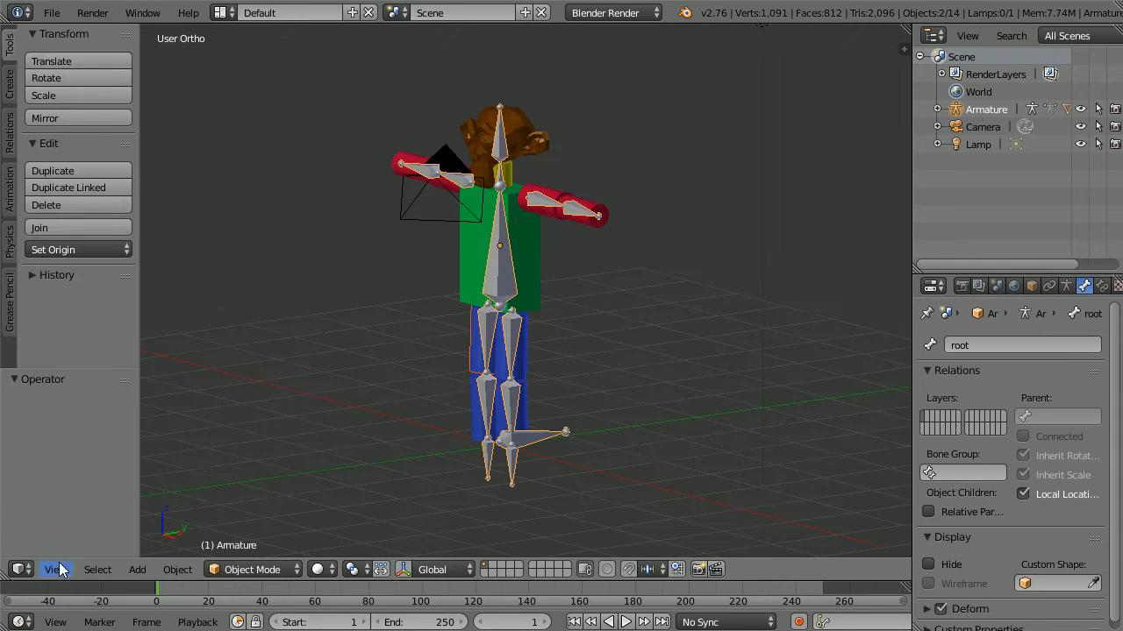
pyautogui.click(56, 570)
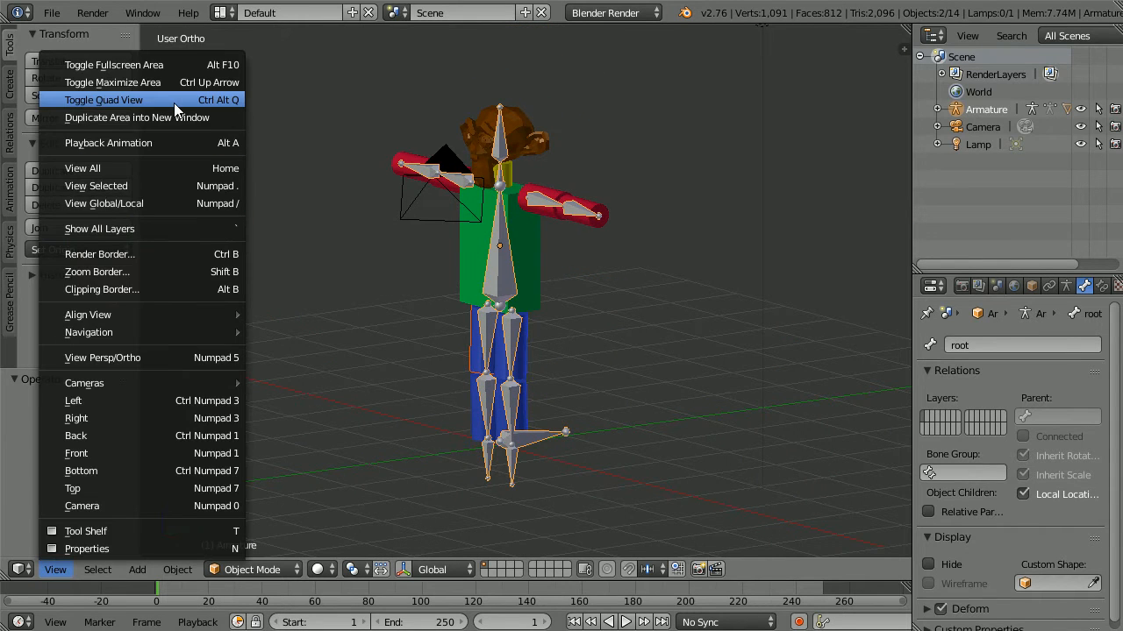
pyautogui.click(103, 98)
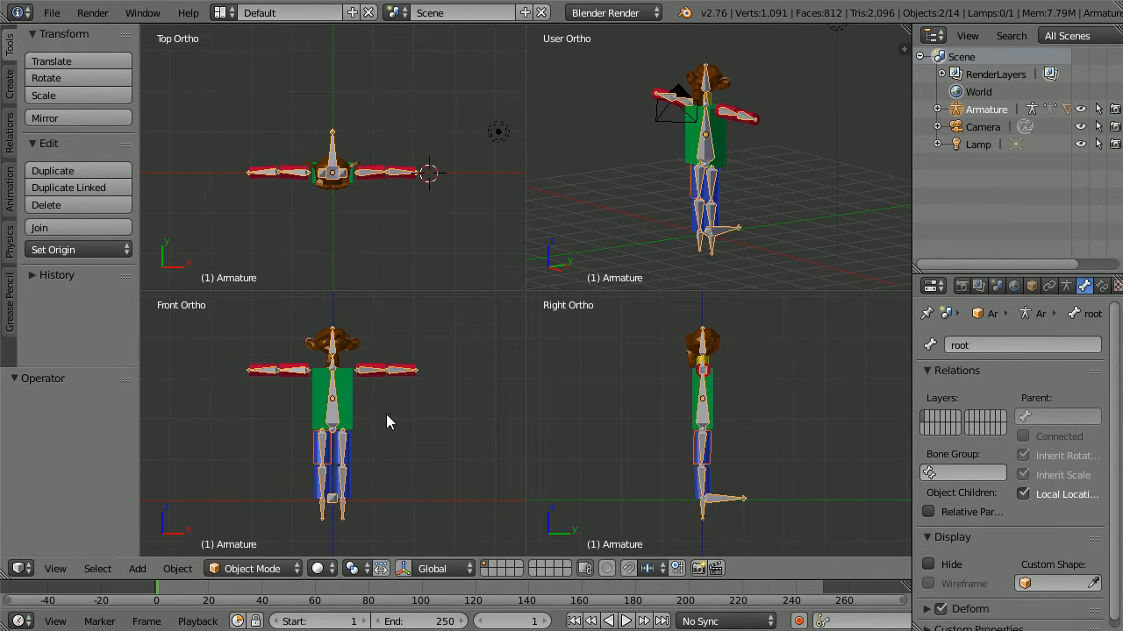
pyautogui.moveTo(423, 621)
pyautogui.write('20')
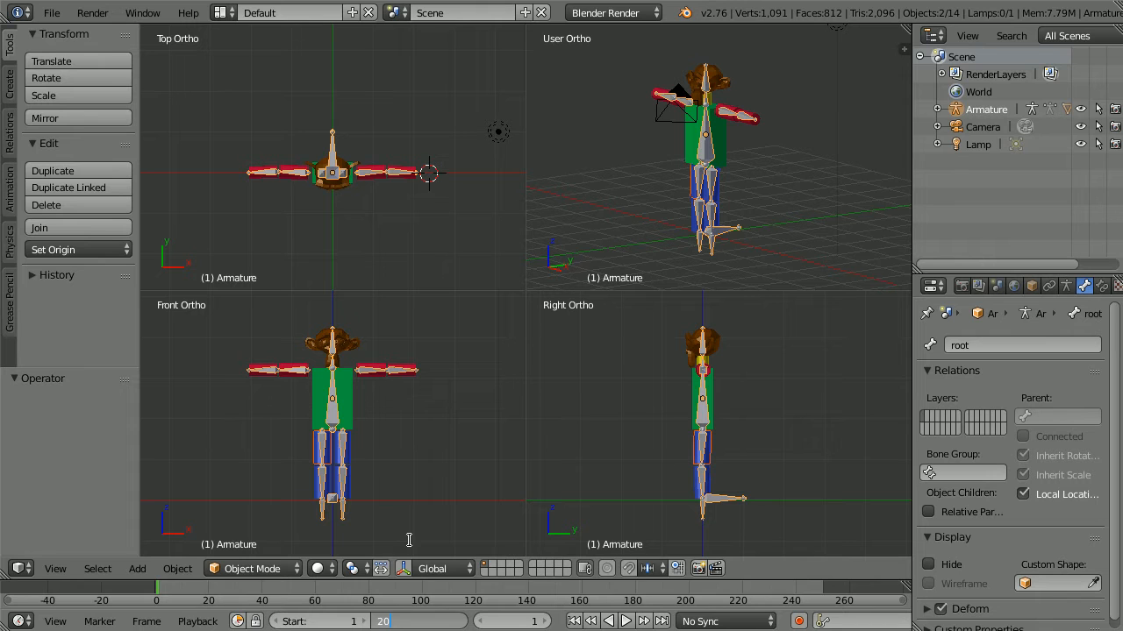
# Enter Pose Mode and key the lowered-arms pose for the Whole Character at frame 1.
pyautogui.click(253, 568)
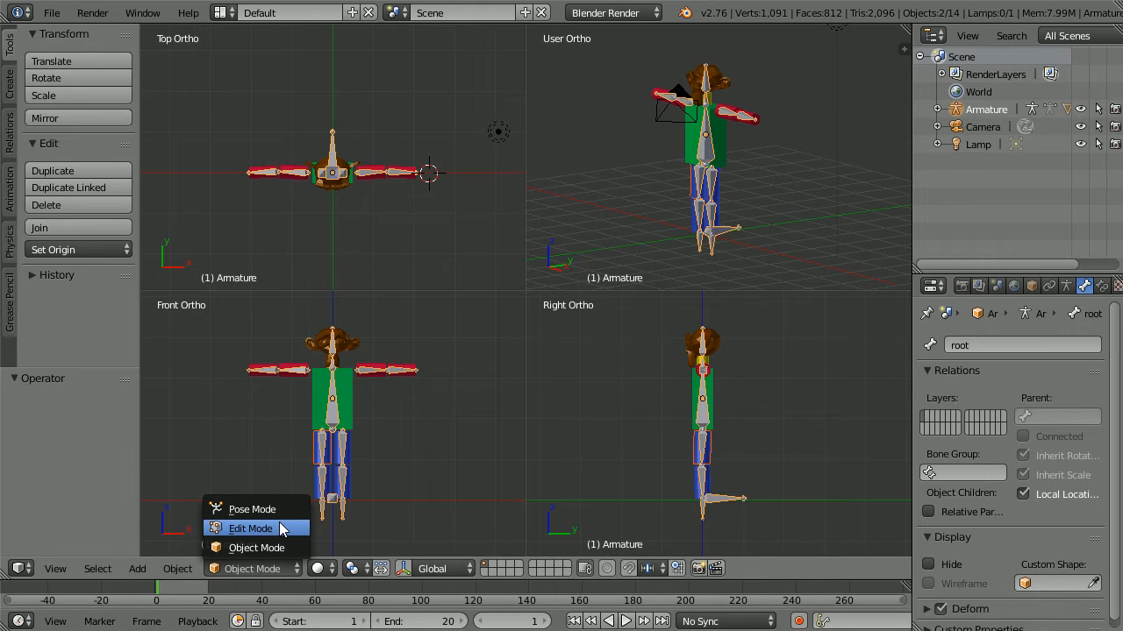
pyautogui.click(253, 509)
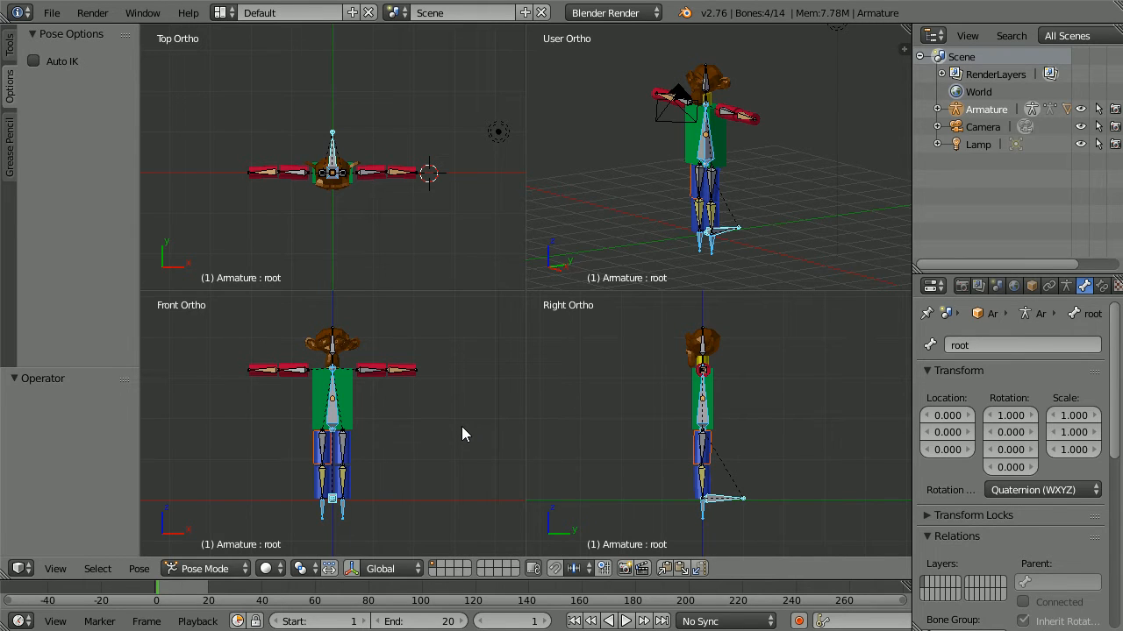
pyautogui.moveTo(414, 438)
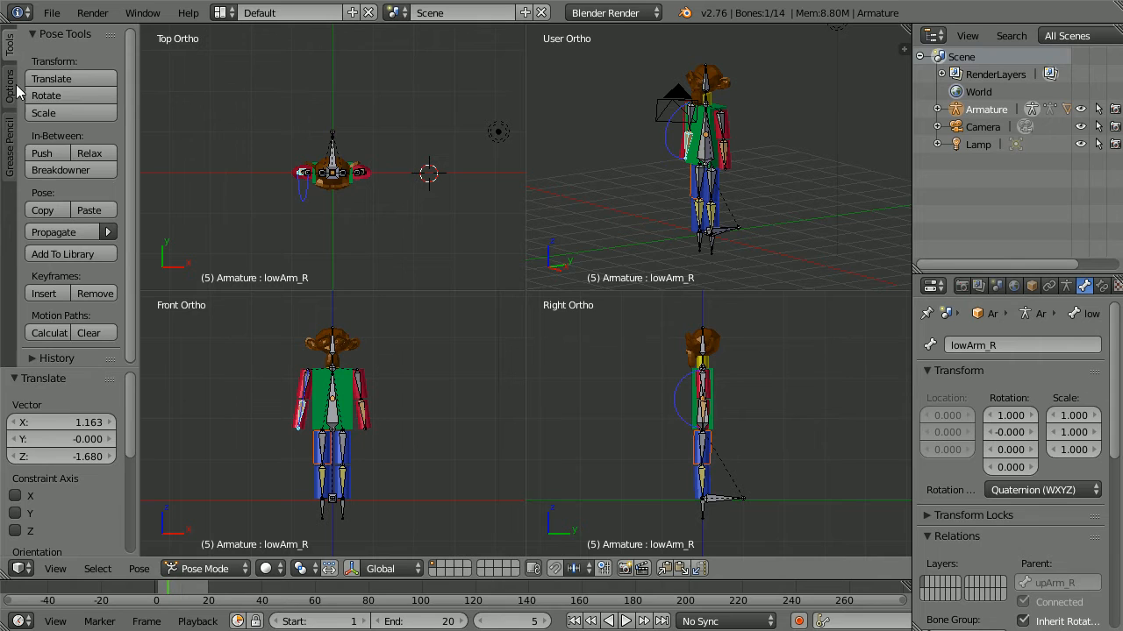
pyautogui.click(46, 292)
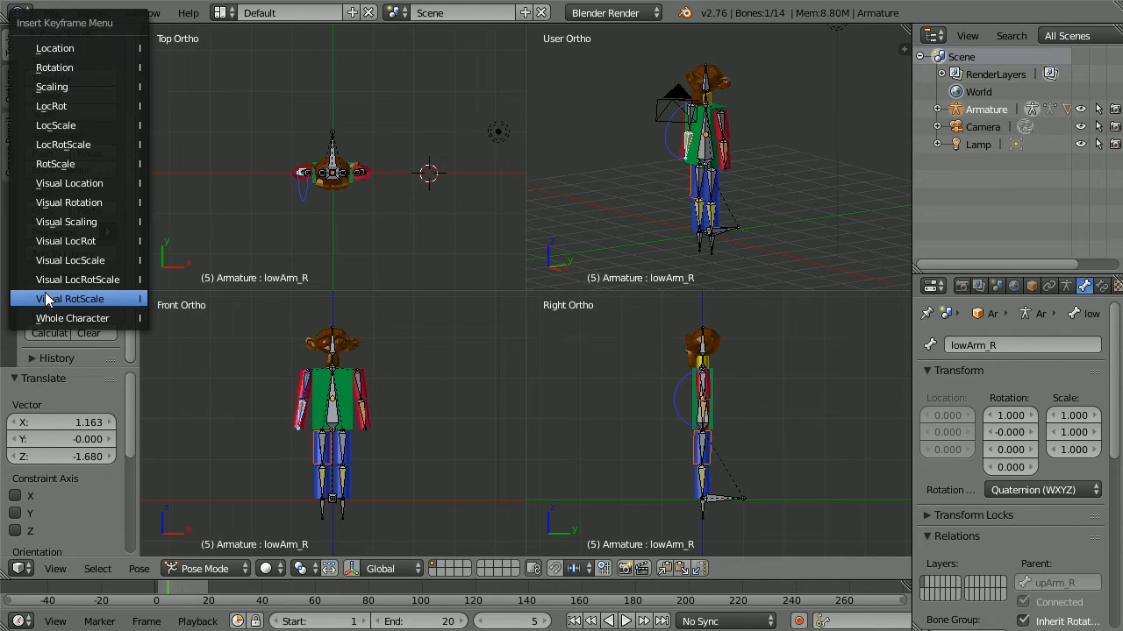
pyautogui.click(70, 298)
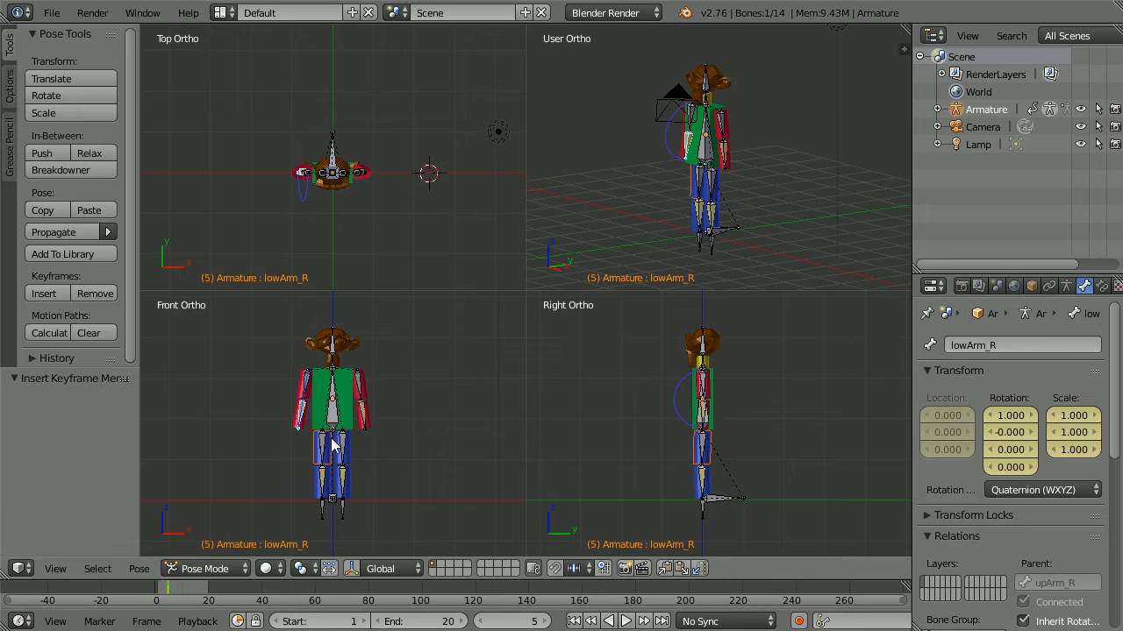
pyautogui.moveTo(349, 474)
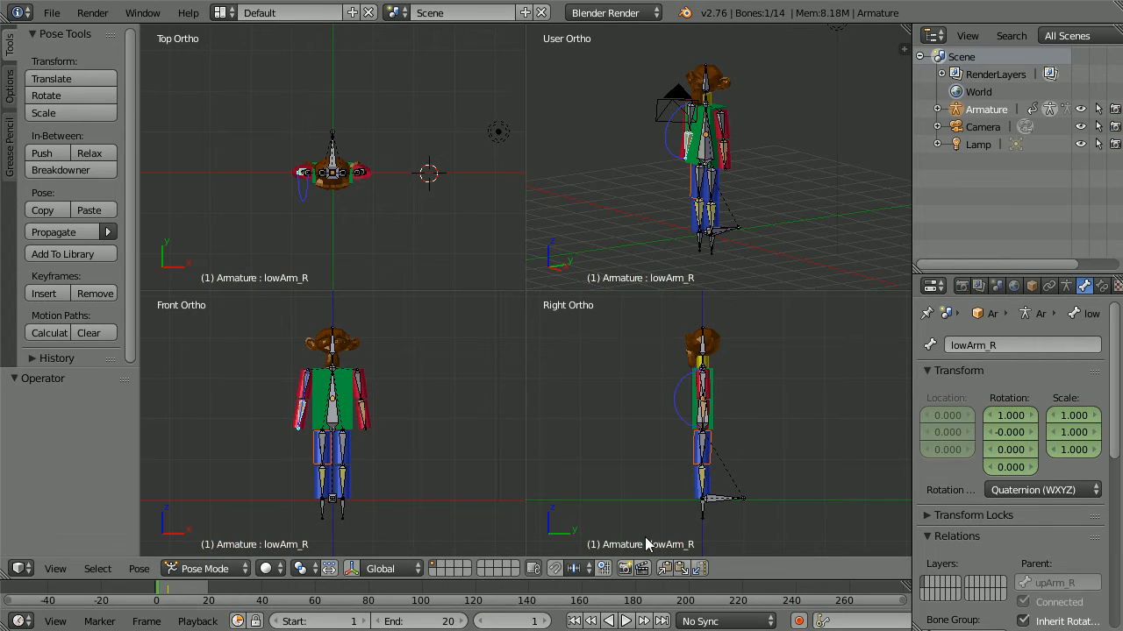
pyautogui.moveTo(705, 518)
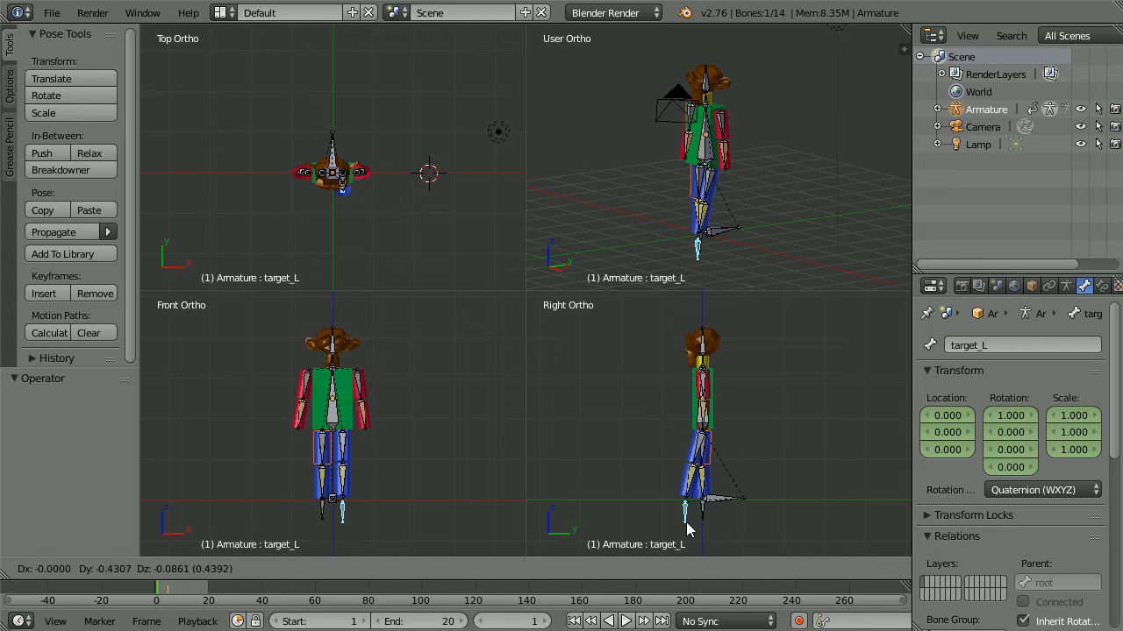
# Move the foot targets into a stride and key the Whole Character from the root bone.
pyautogui.moveTo(688, 526); pyautogui.dragTo(681, 518)
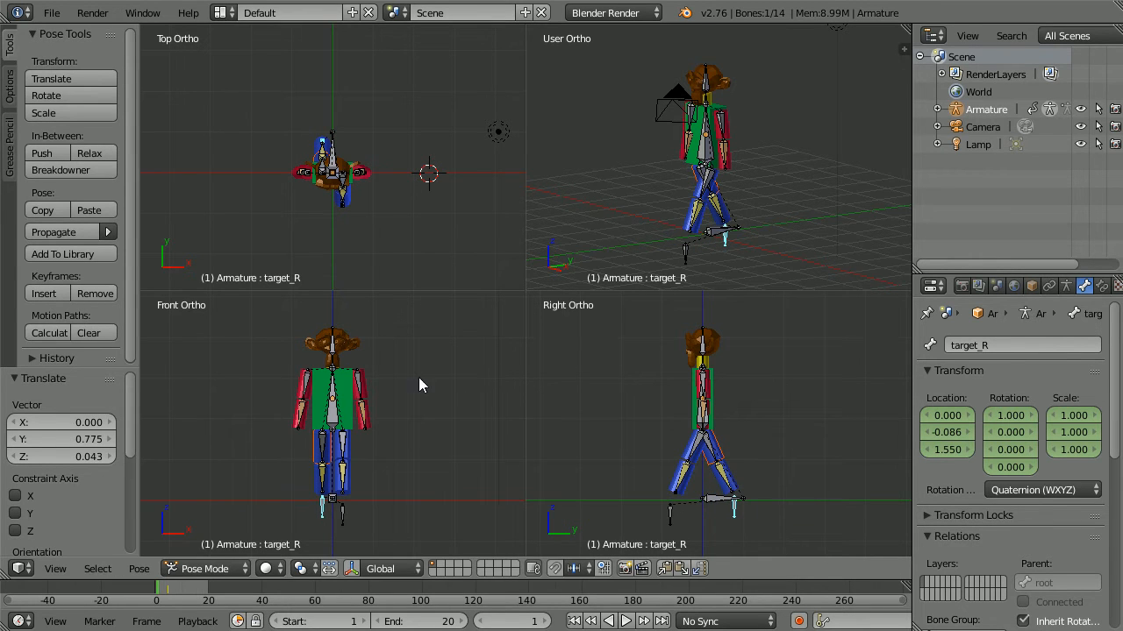
pyautogui.click(365, 421)
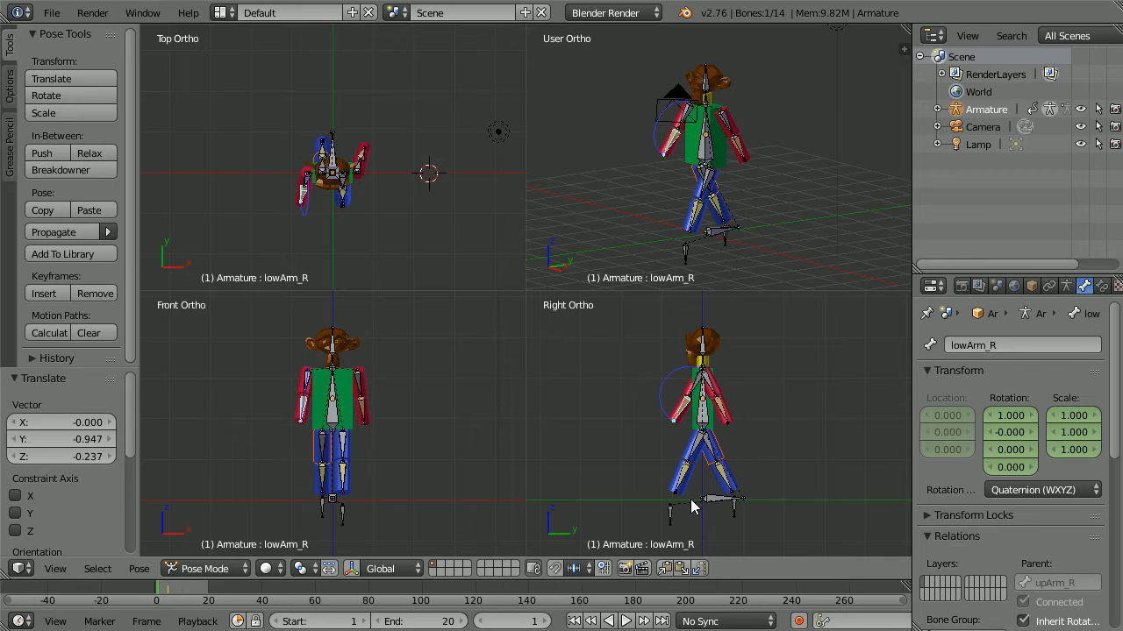
pyautogui.click(716, 498)
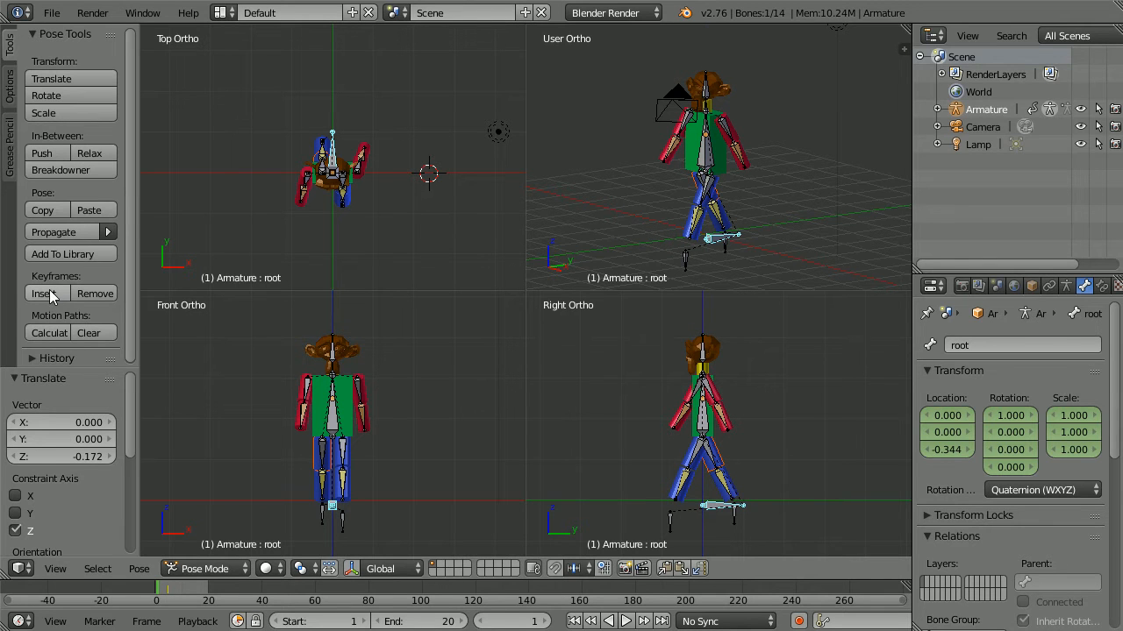
pyautogui.click(42, 292)
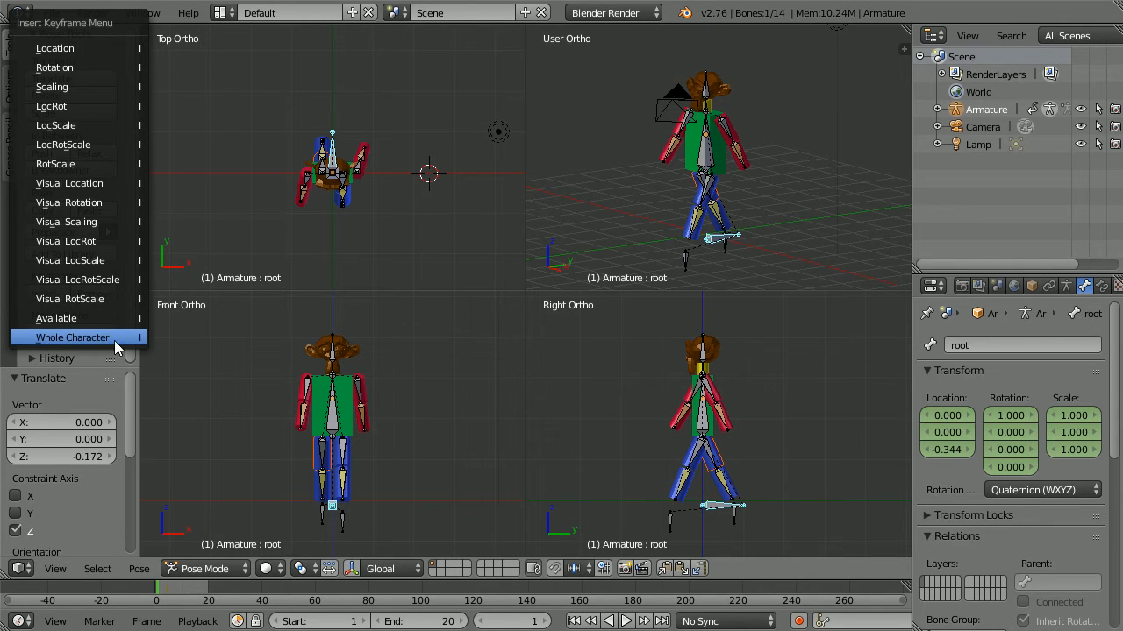
pyautogui.click(74, 336)
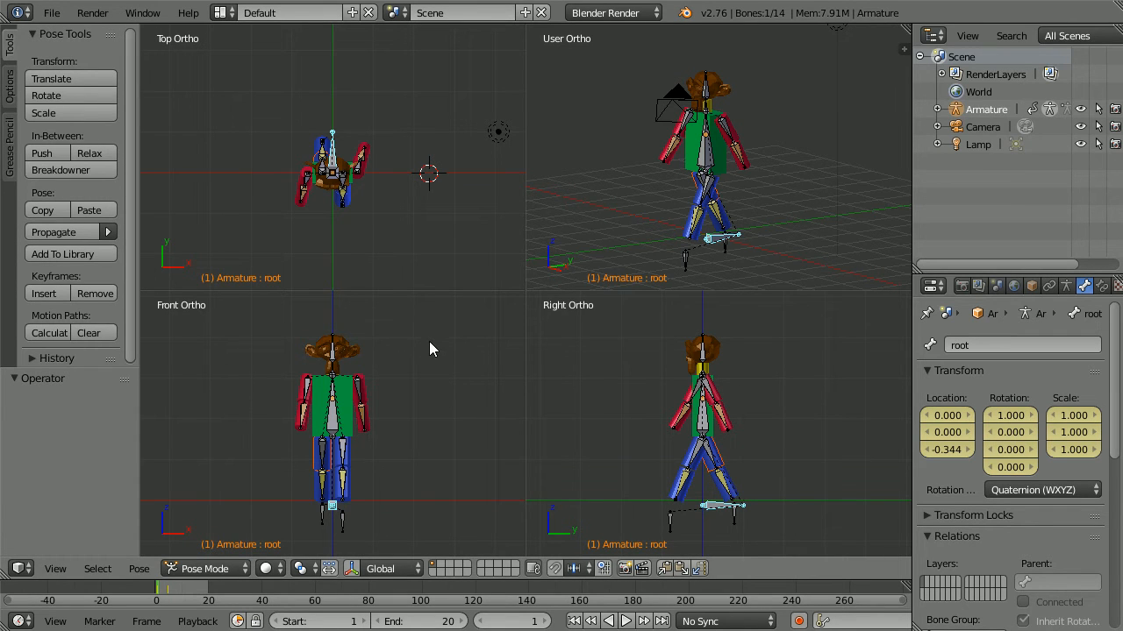
pyautogui.moveTo(404, 423)
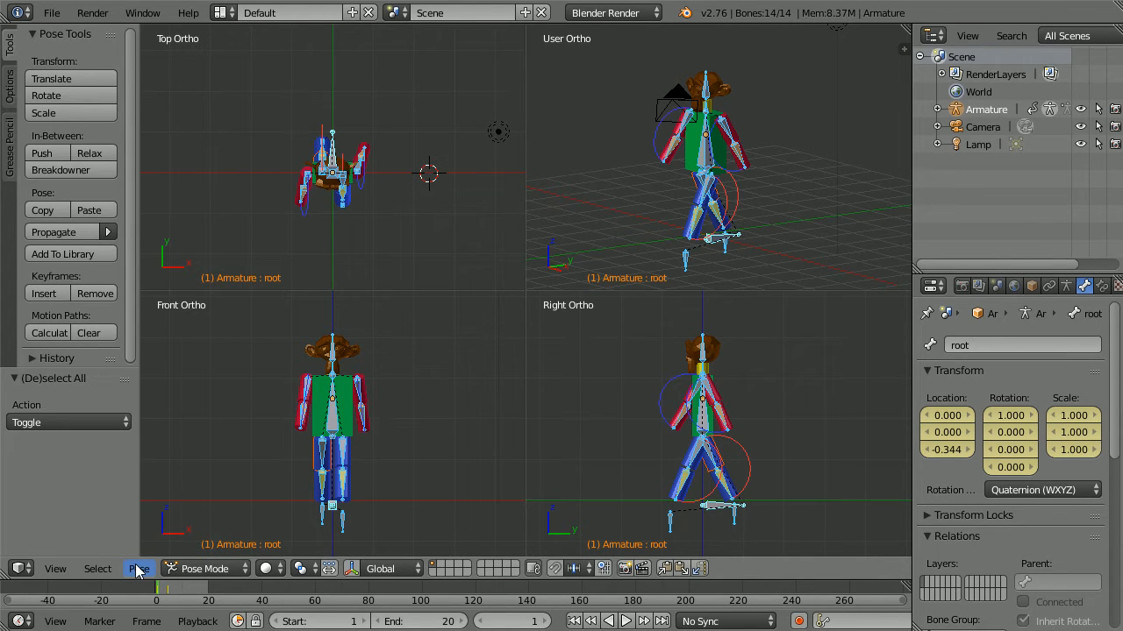
# Copy the stride pose, paste it mirrored at frame 10 and keyframe it.
pyautogui.click(139, 568)
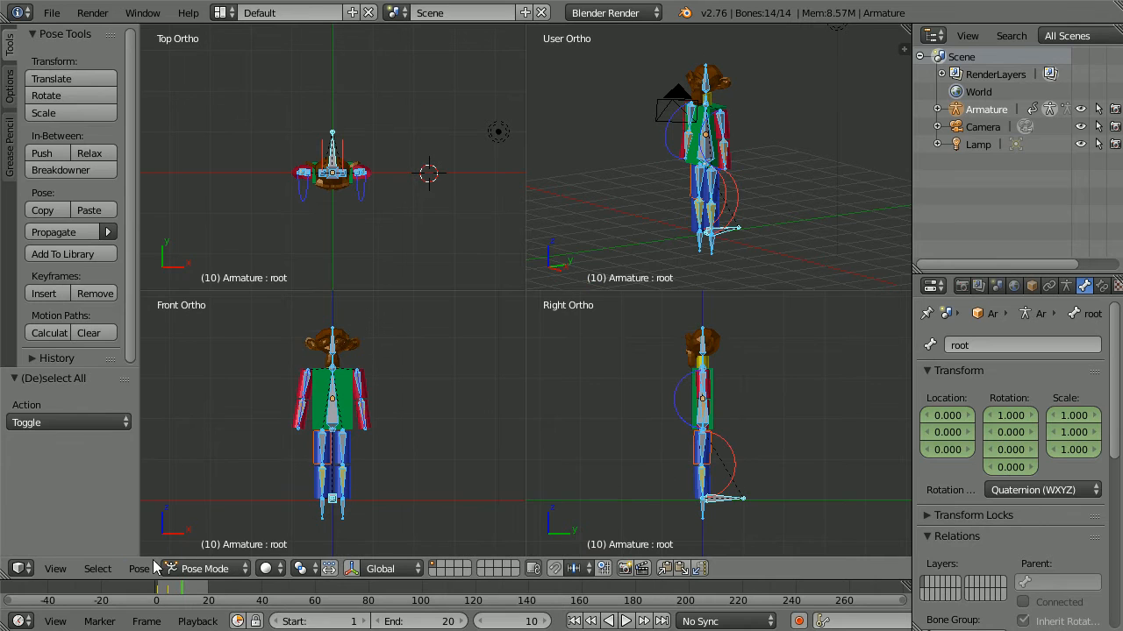
pyautogui.click(139, 568)
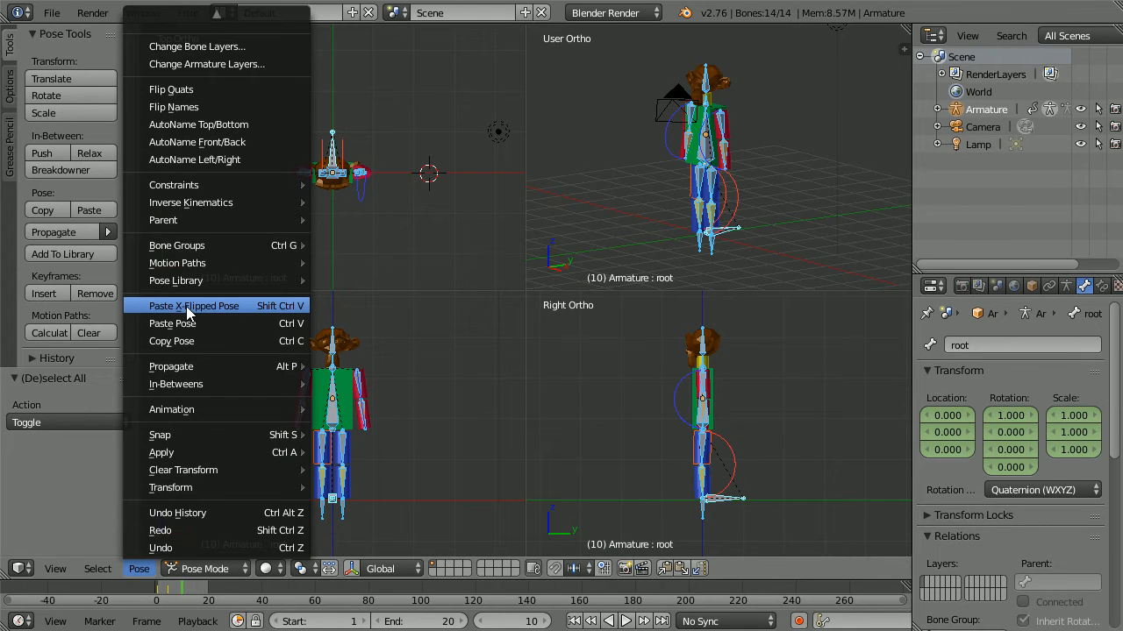
pyautogui.click(193, 305)
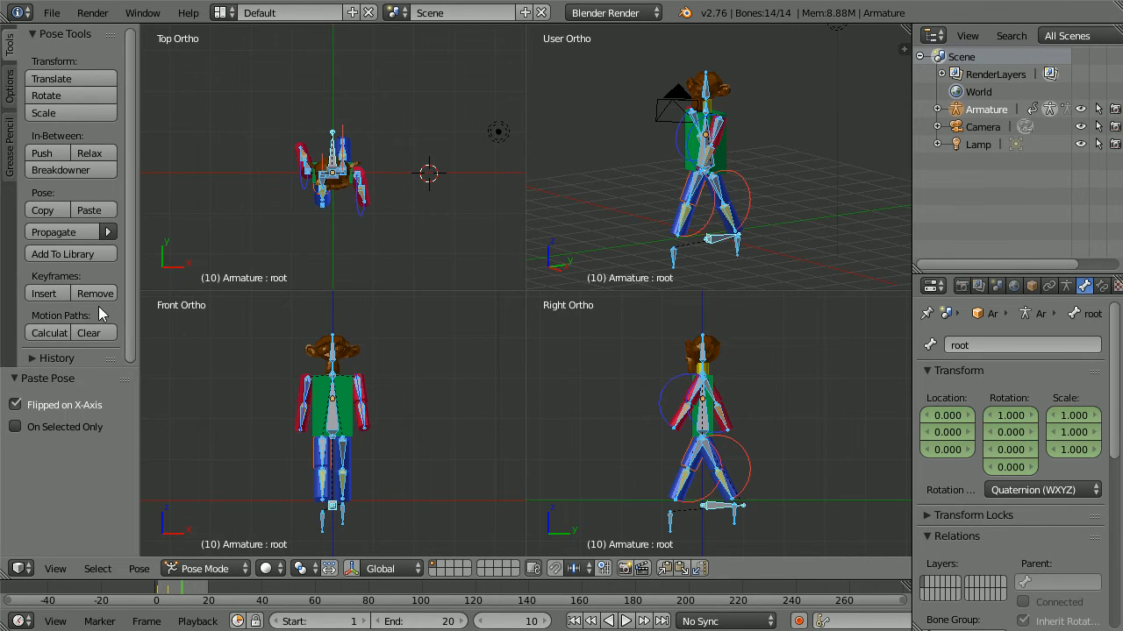
pyautogui.click(46, 293)
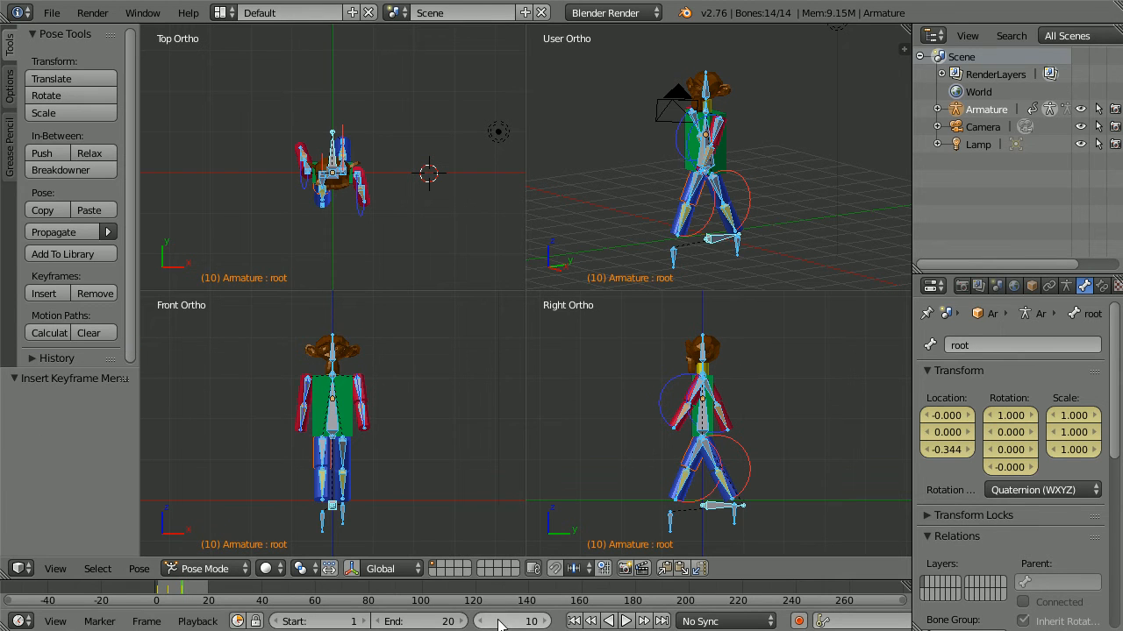
# Paste the copied start pose at frame 20 and keyframe it to close the cycle.
pyautogui.click(513, 621)
pyautogui.write('20')
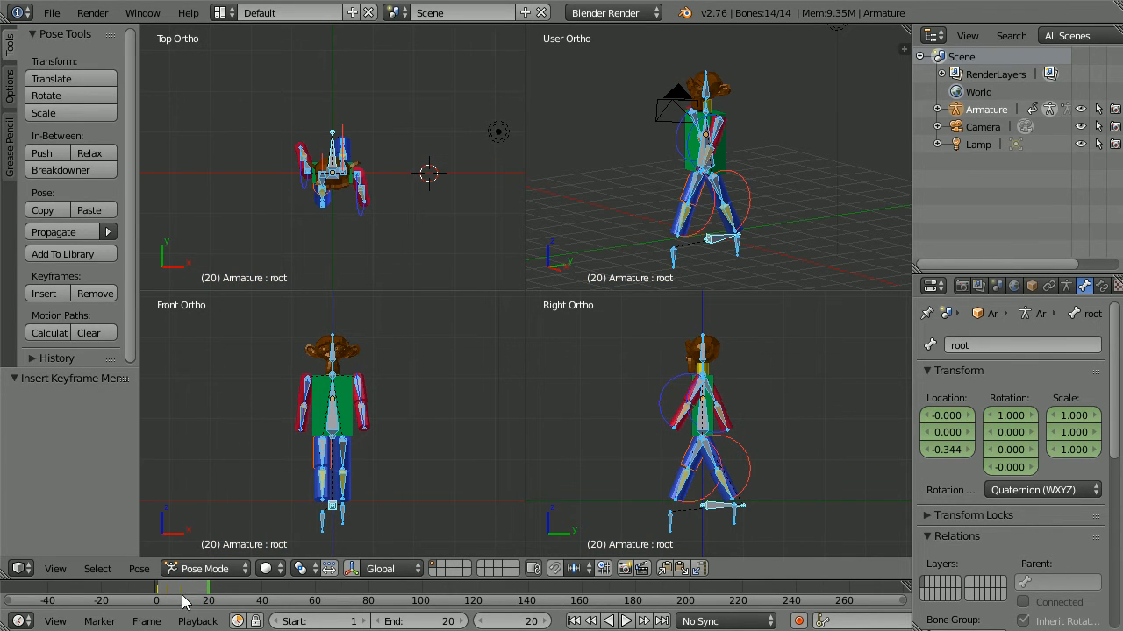
pyautogui.moveTo(156, 598)
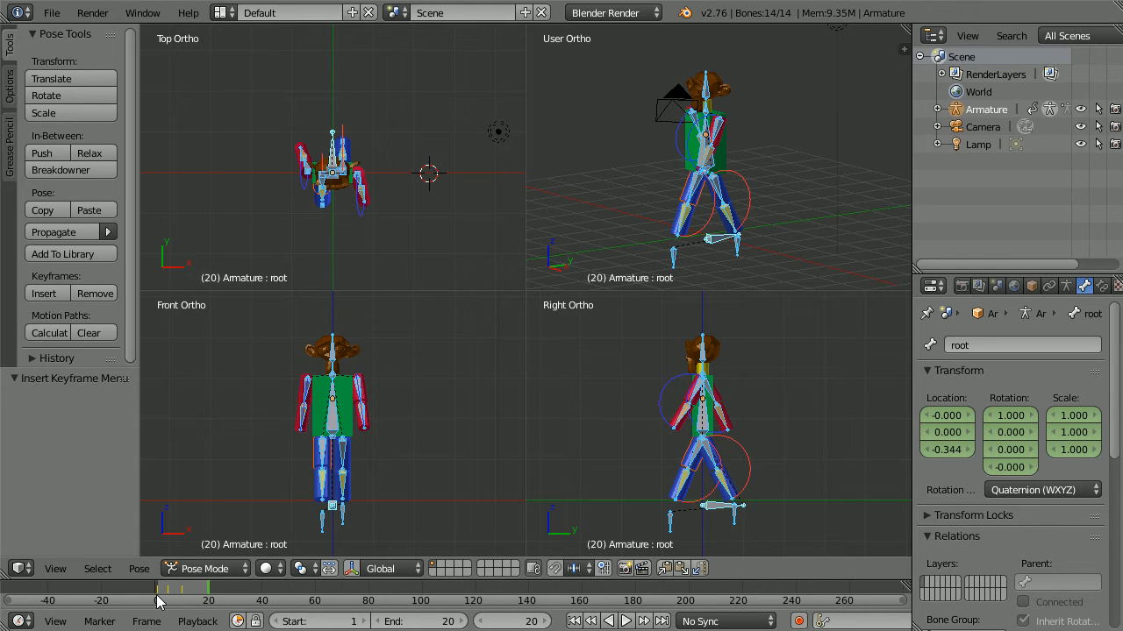
pyautogui.click(139, 568)
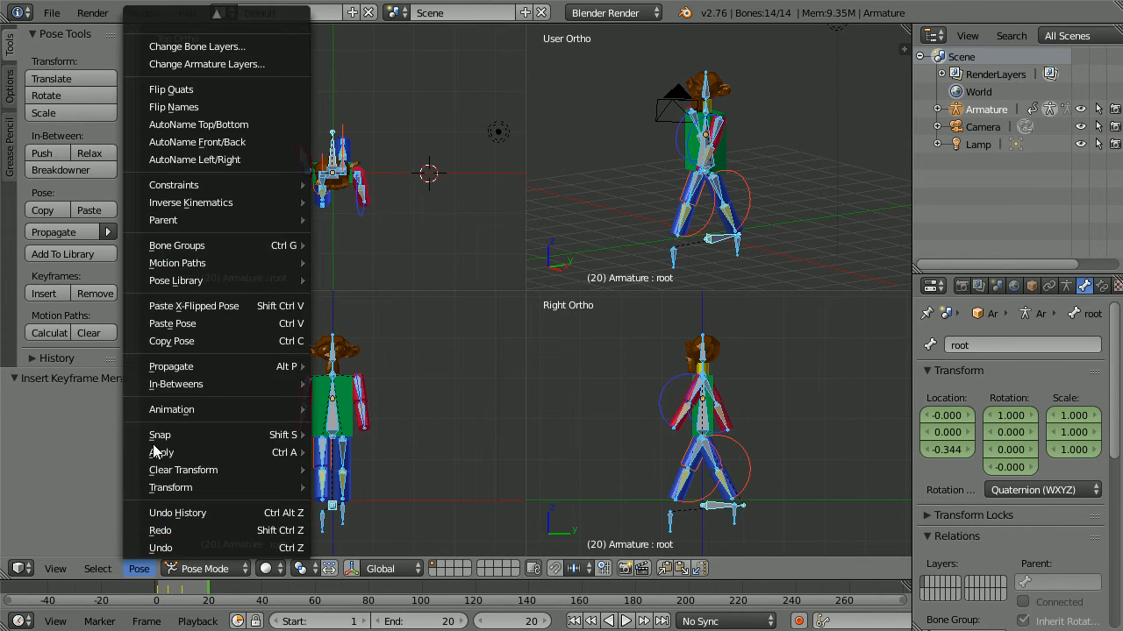
pyautogui.click(172, 322)
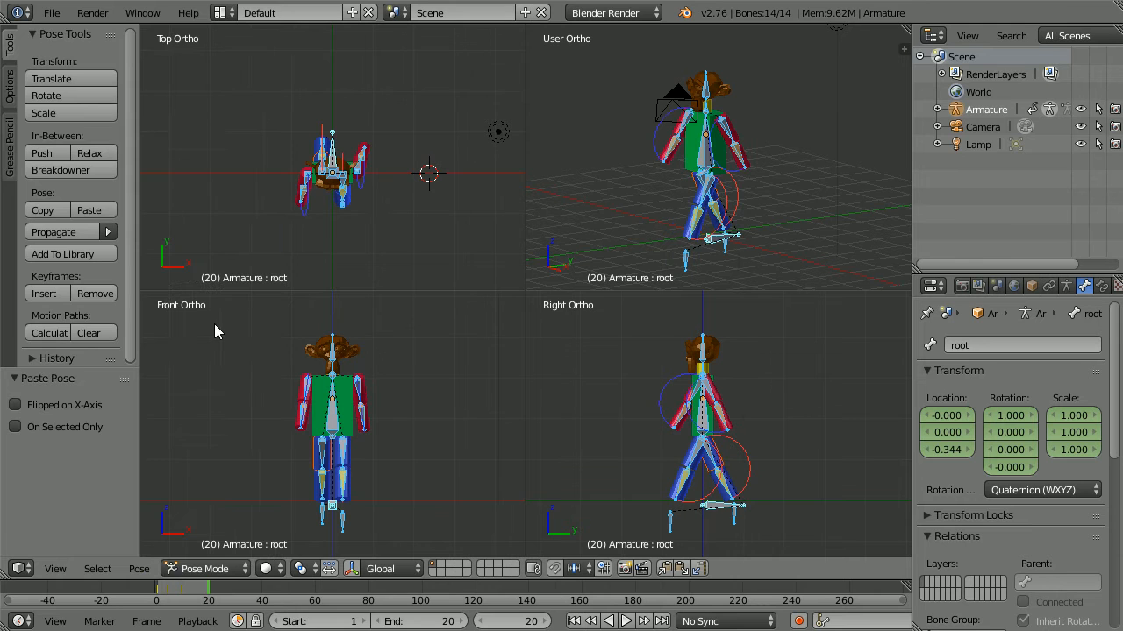
pyautogui.click(45, 293)
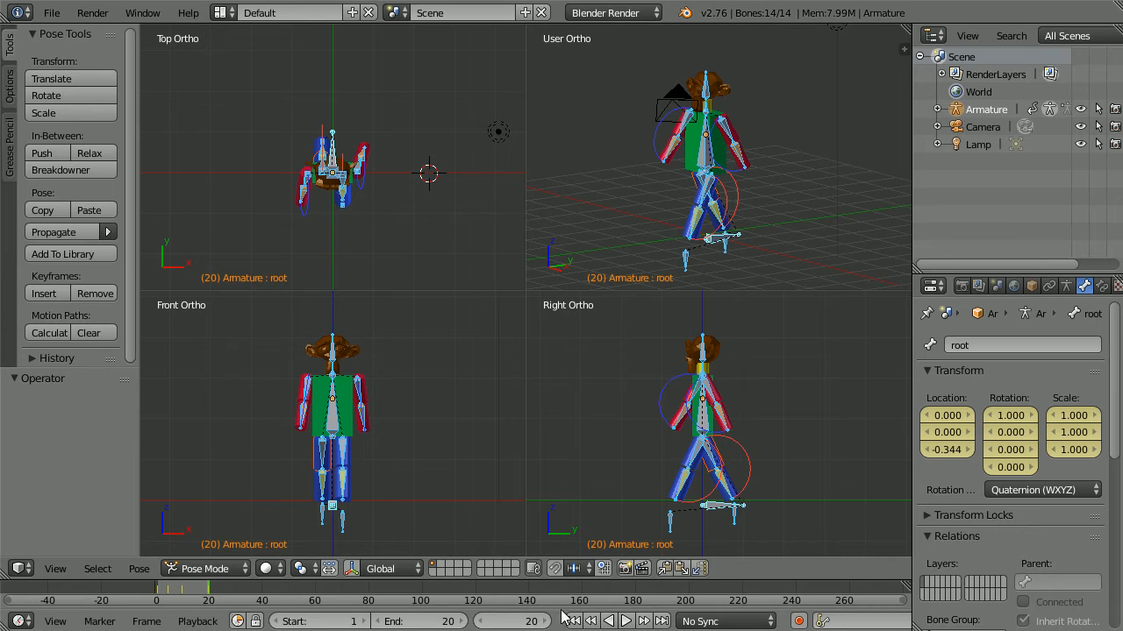
# Lift and key the swinging foot target at frame 5, then again at frame 15.
pyautogui.click(586, 620)
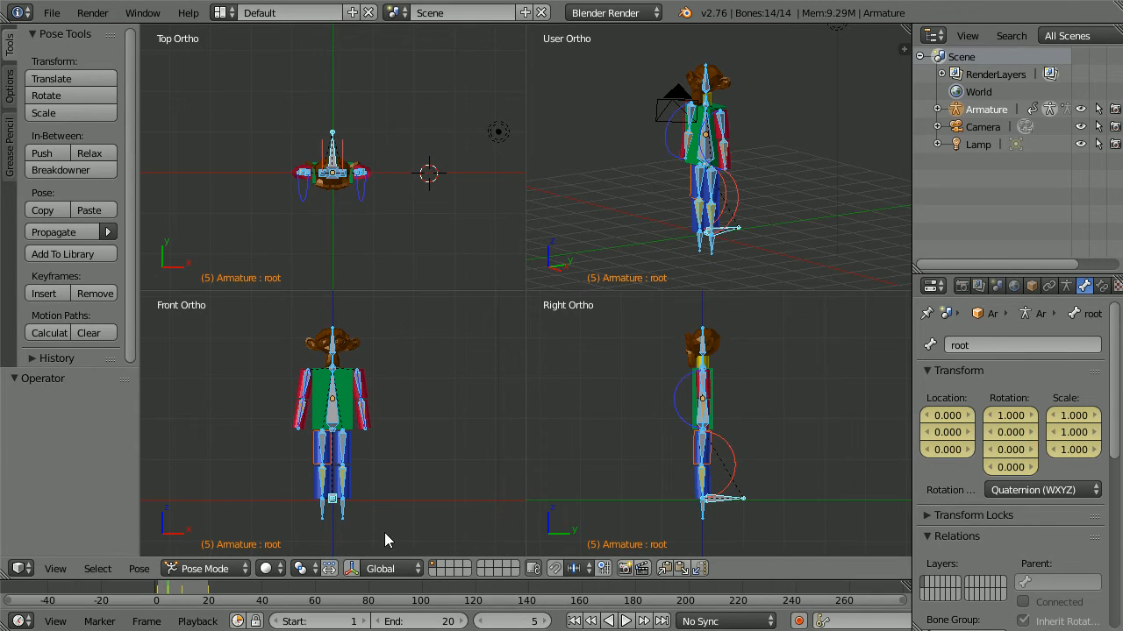
pyautogui.moveTo(322, 516)
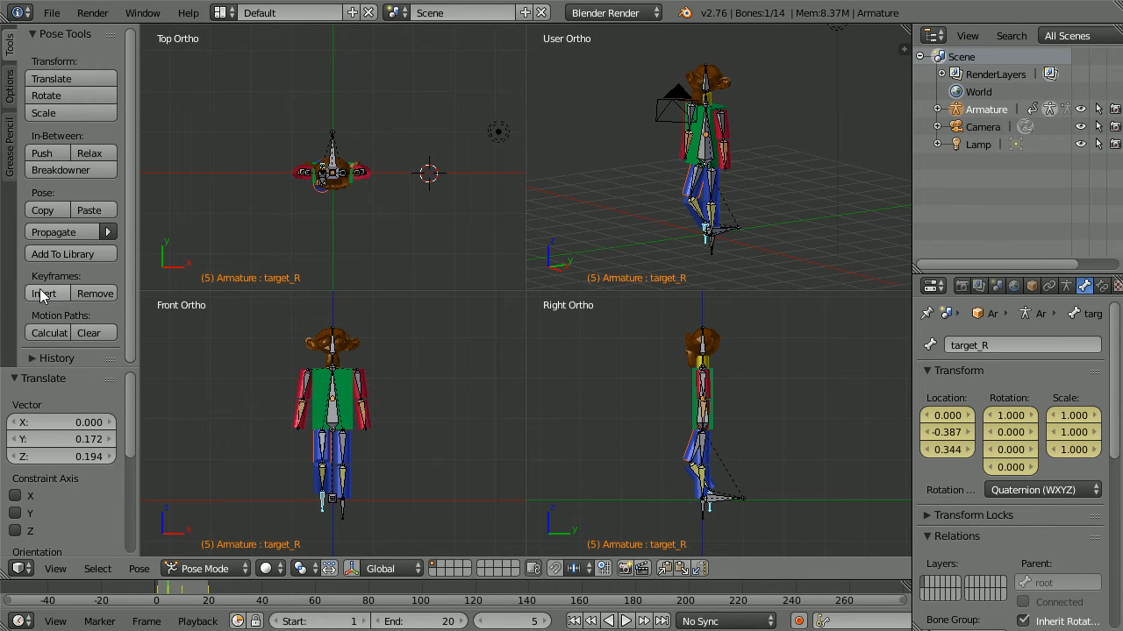
pyautogui.click(45, 293)
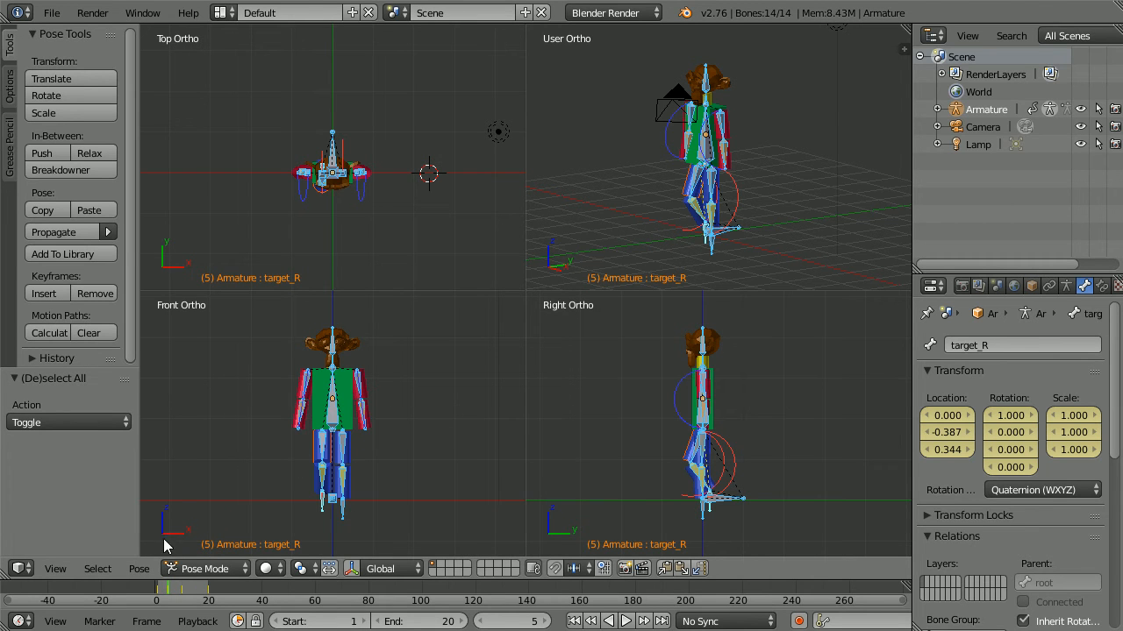
pyautogui.click(139, 569)
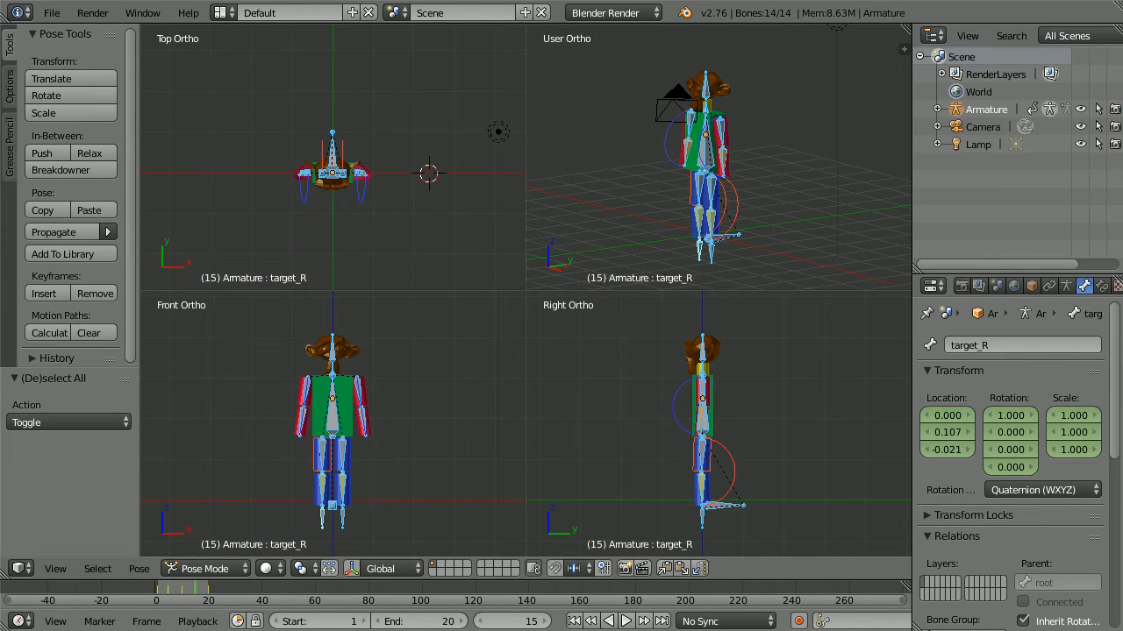
pyautogui.click(139, 568)
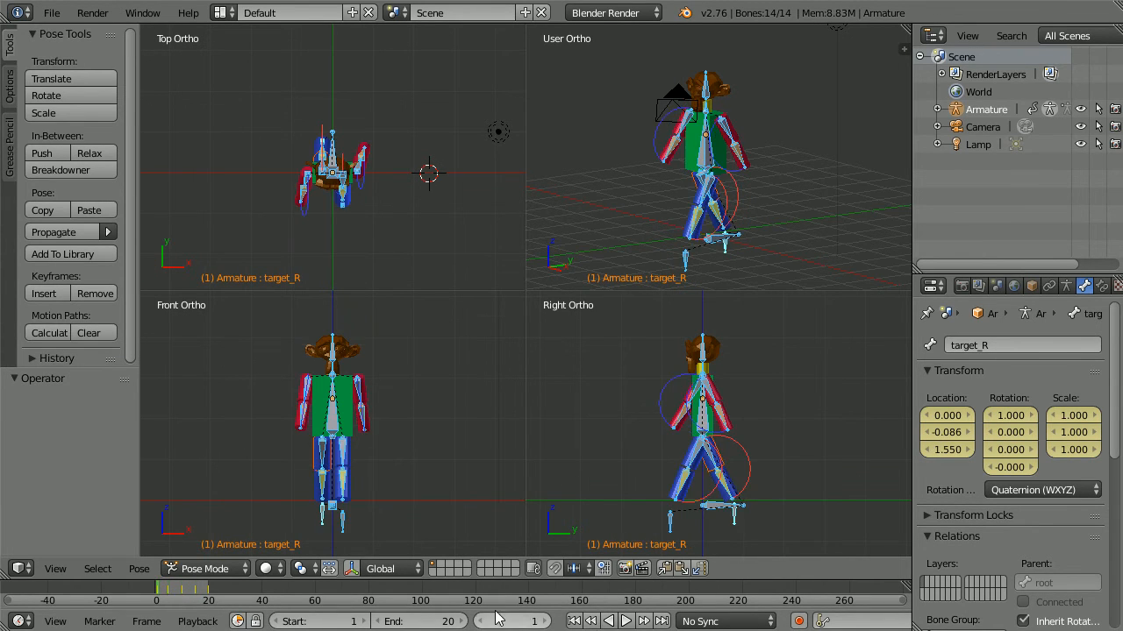
pyautogui.click(203, 600)
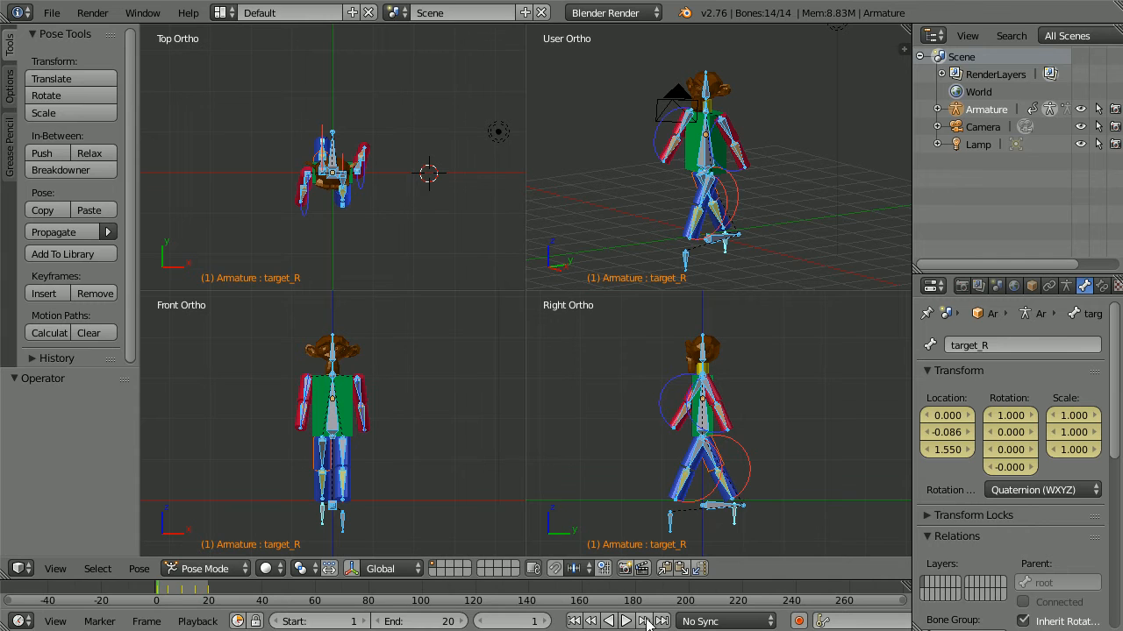
pyautogui.click(625, 621)
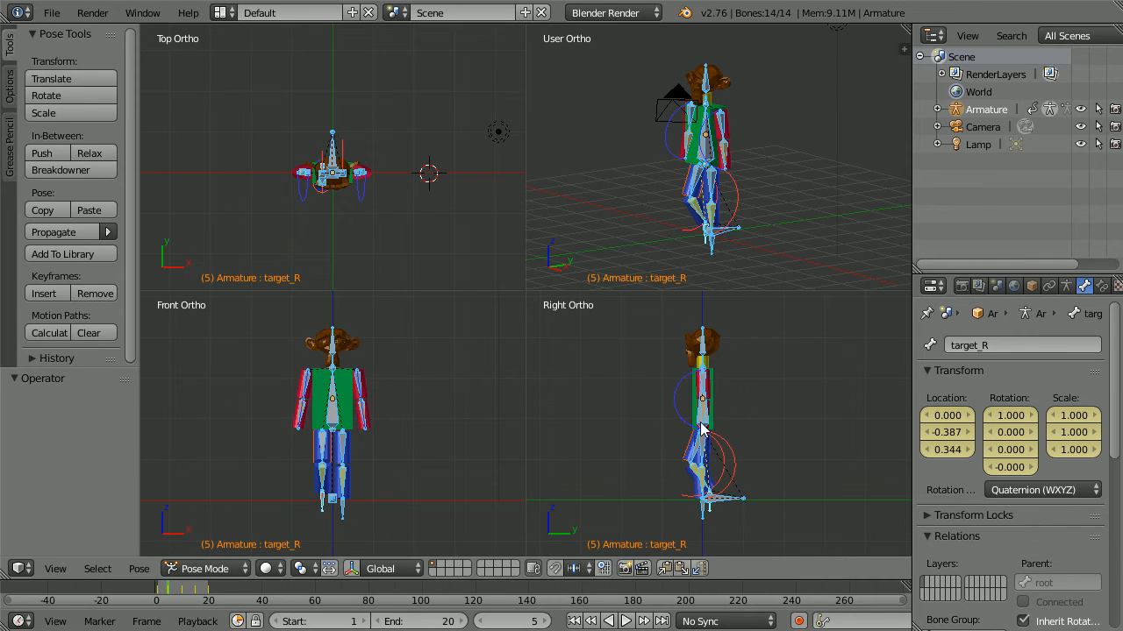
pyautogui.click(642, 621)
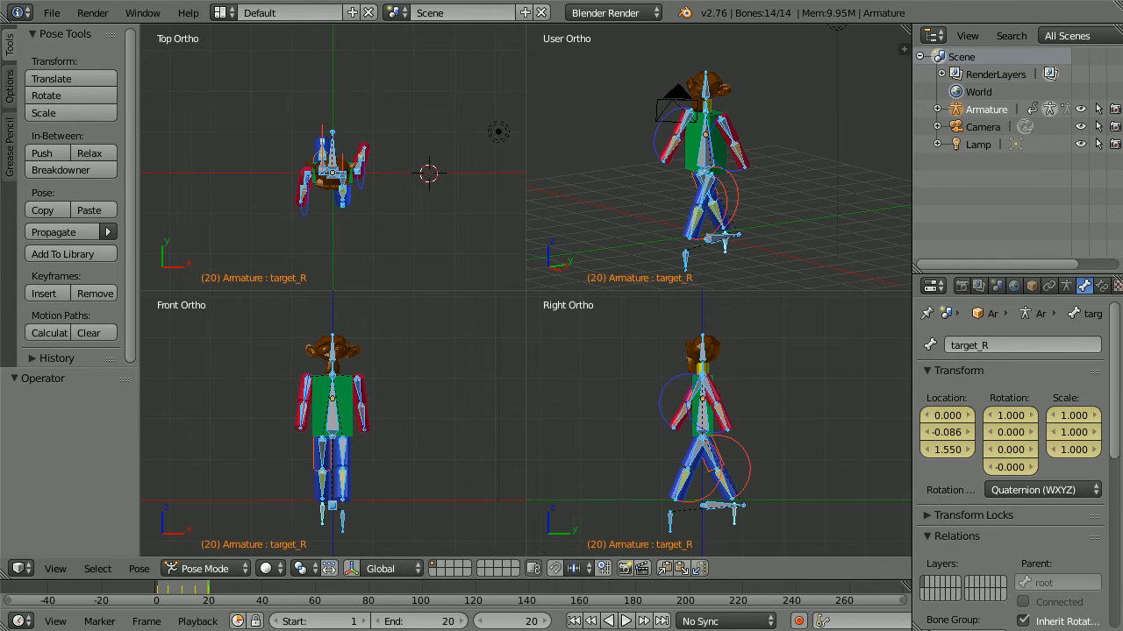
pyautogui.click(55, 568)
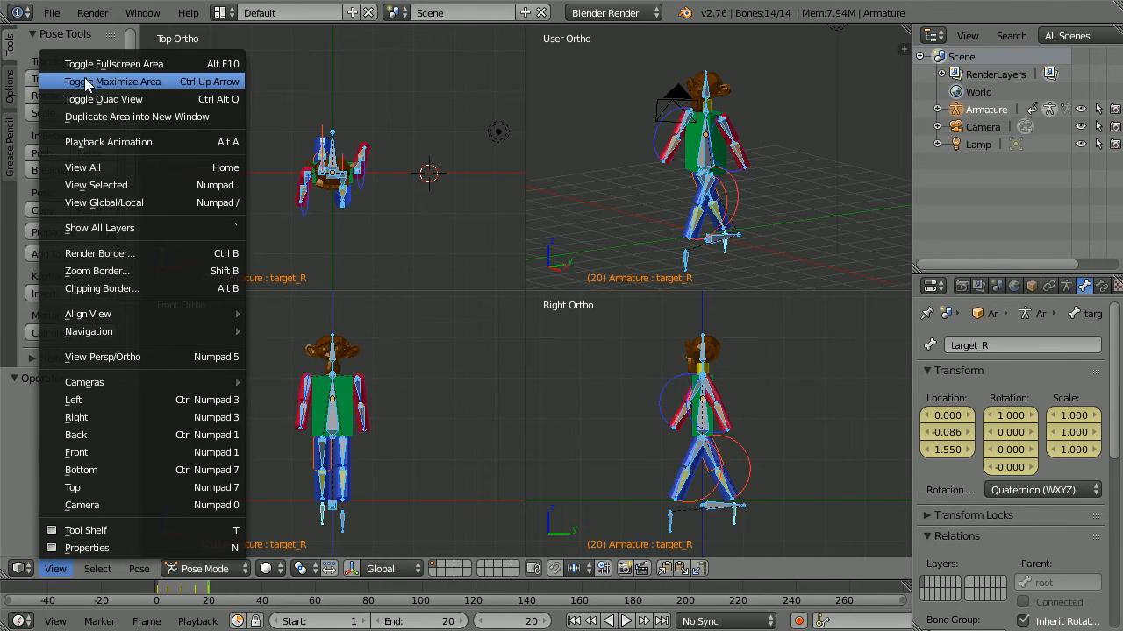
# Maximize the perspective view and play the walk back over the 150-frame range.
pyautogui.click(105, 98)
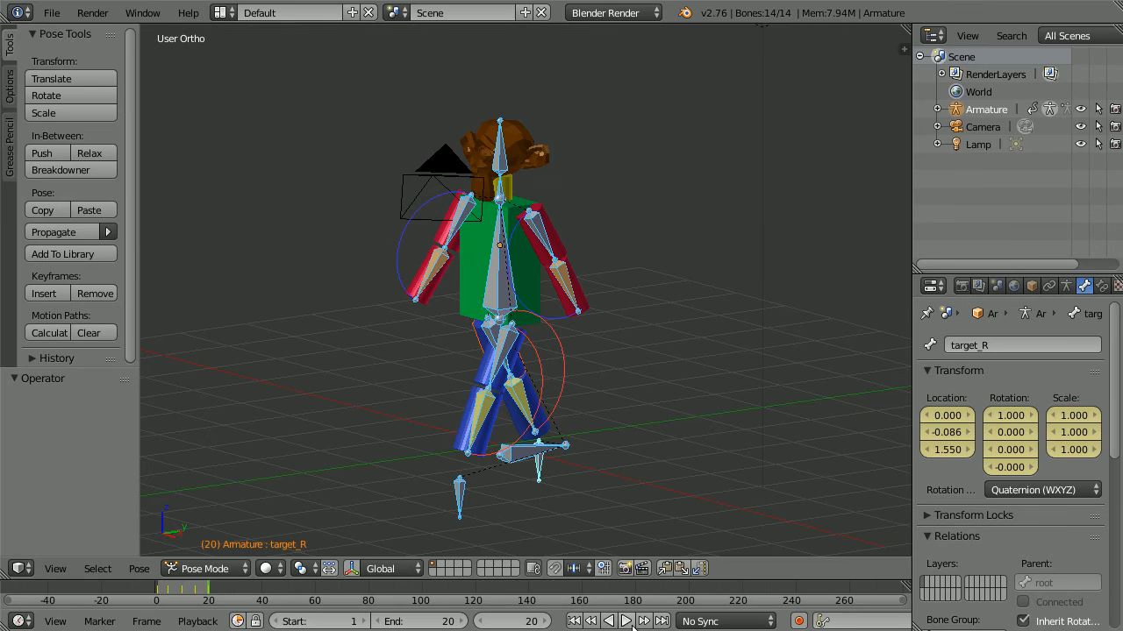
pyautogui.click(626, 621)
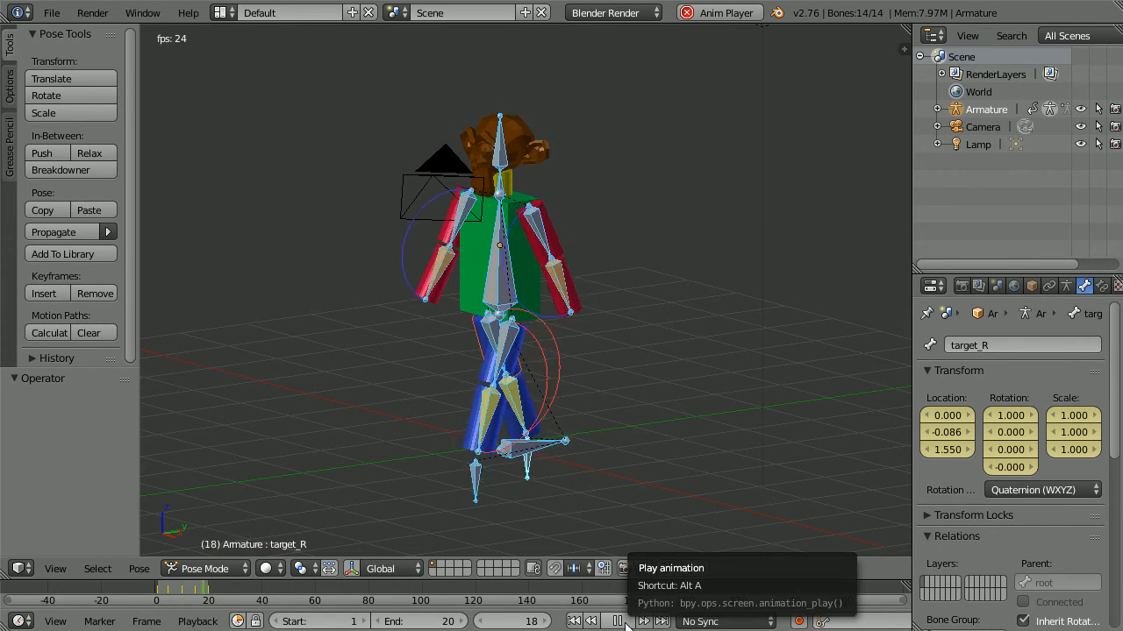
pyautogui.click(612, 621)
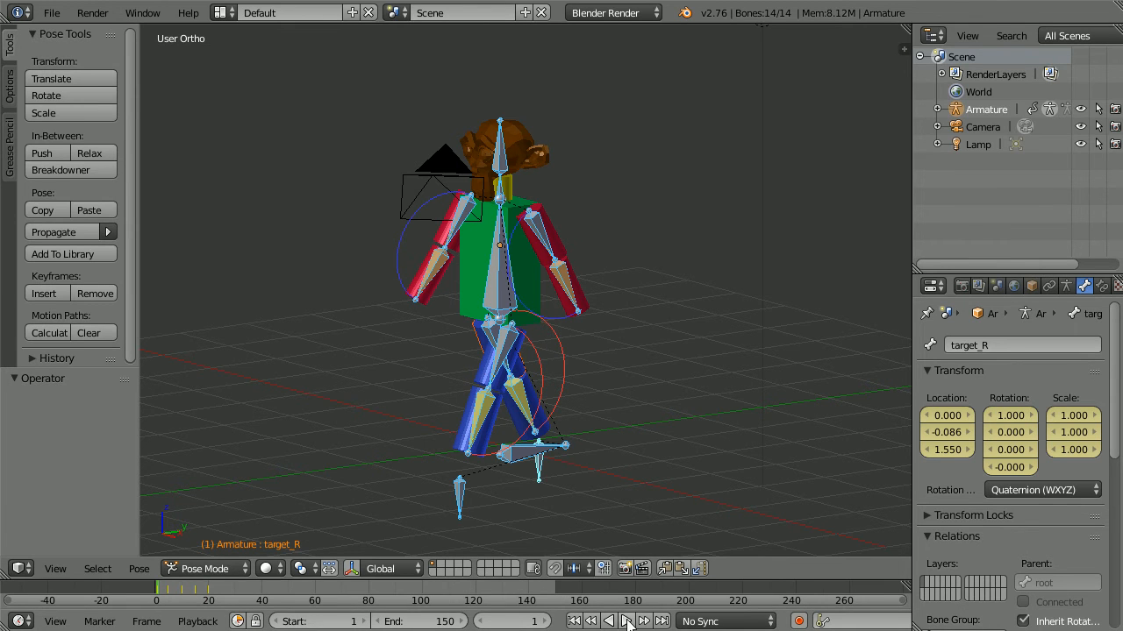
pyautogui.click(626, 621)
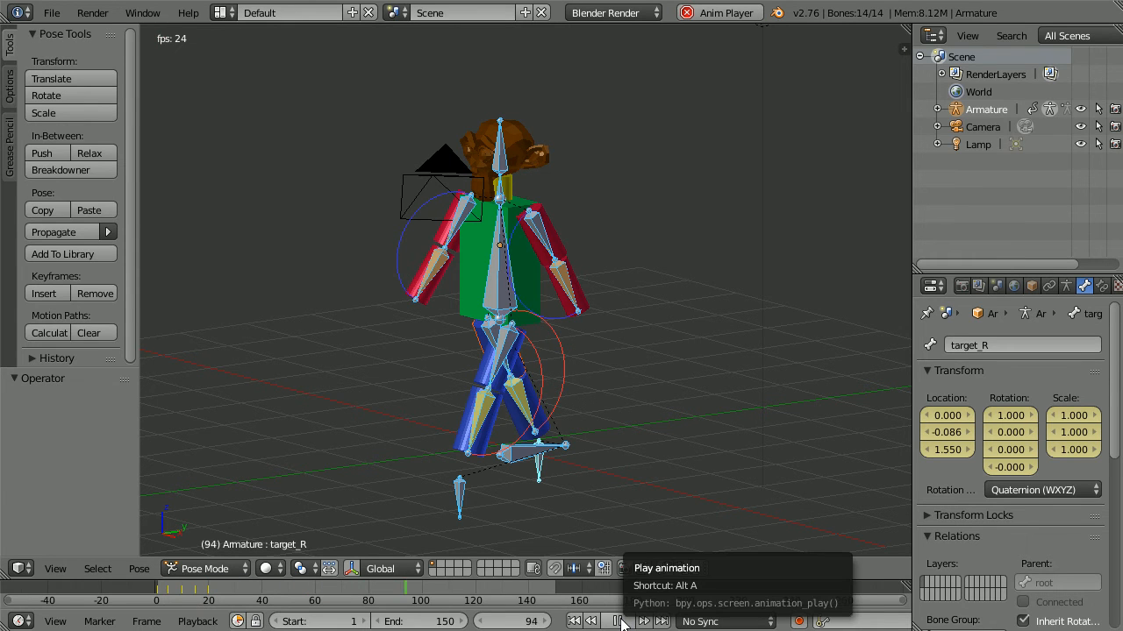
pyautogui.click(622, 621)
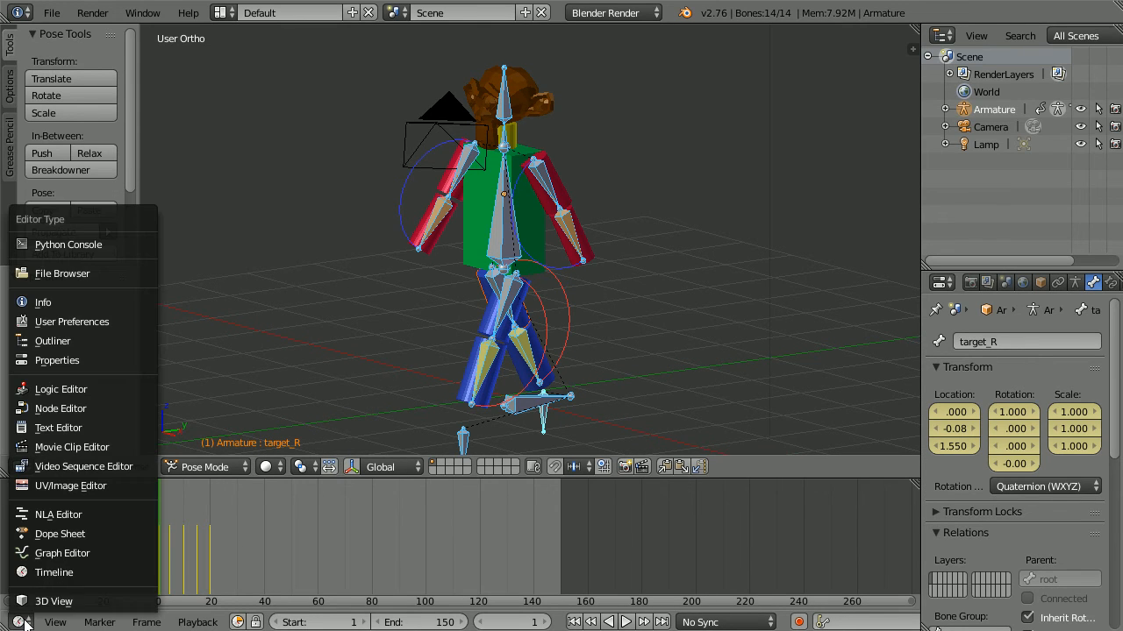
pyautogui.moveTo(63, 554)
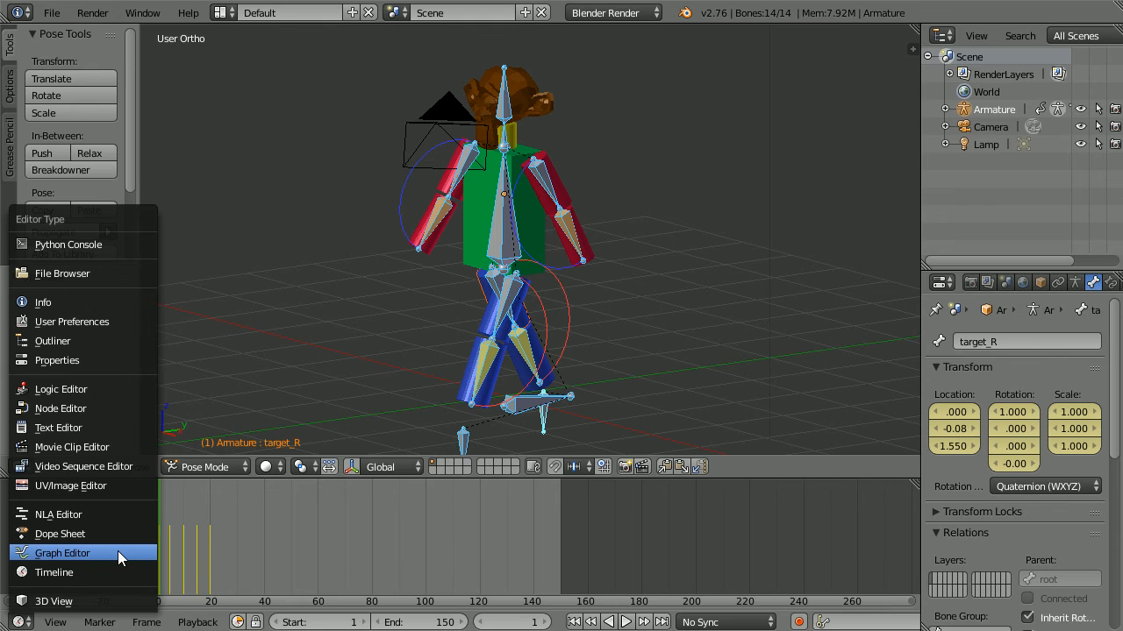
# In the Graph Editor set the walk curves to Make Cyclic extrapolation and play the loop.
pyautogui.click(63, 555)
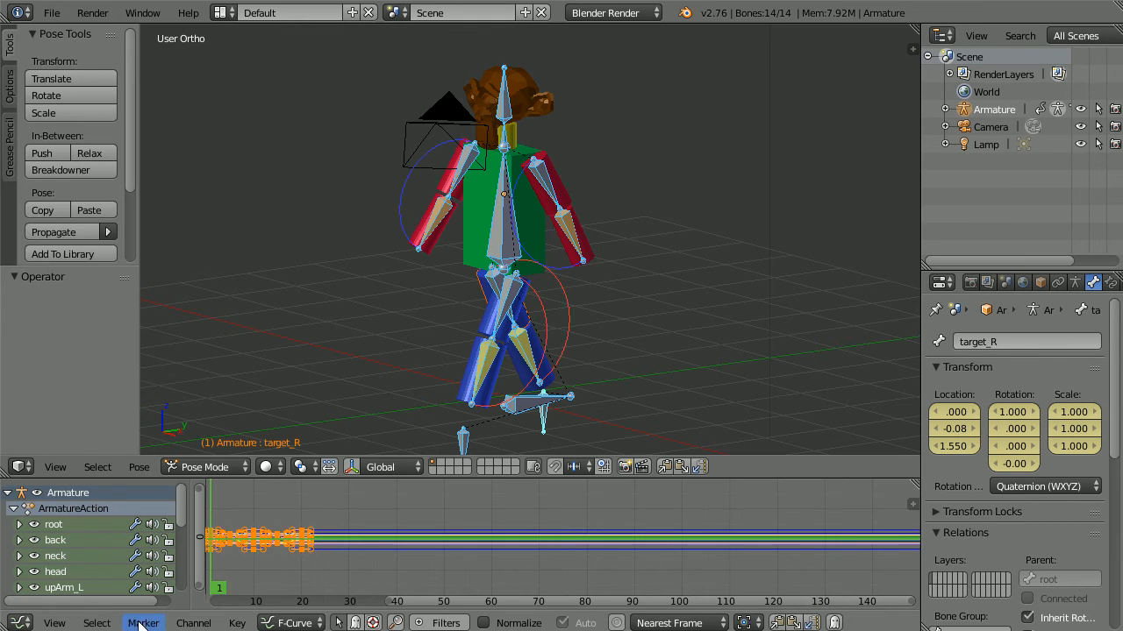
pyautogui.click(193, 623)
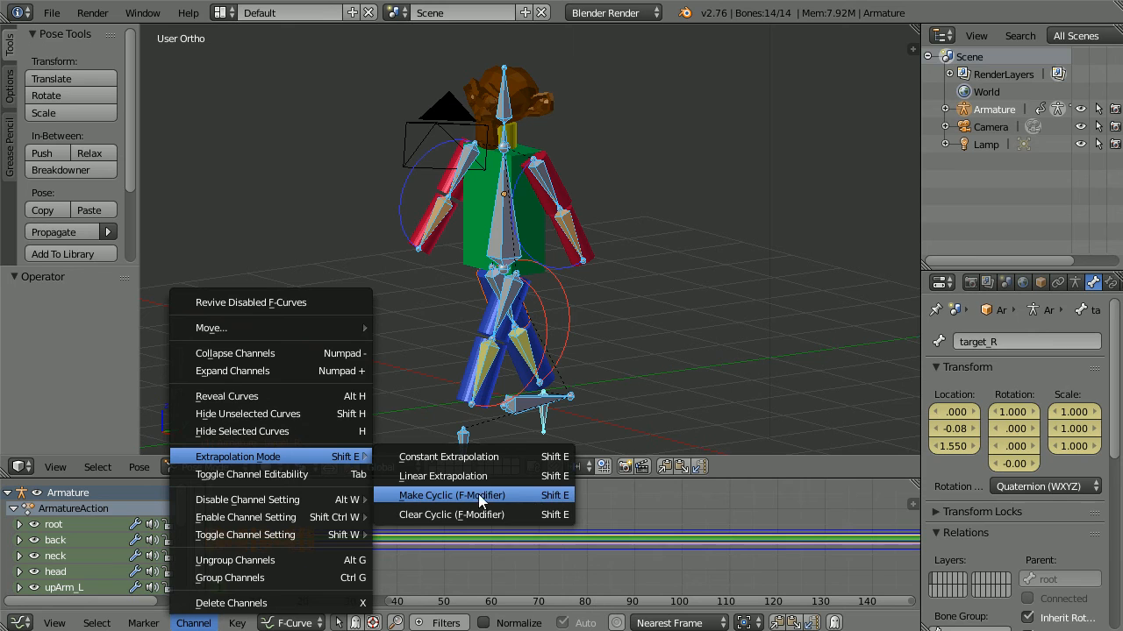
pyautogui.click(451, 494)
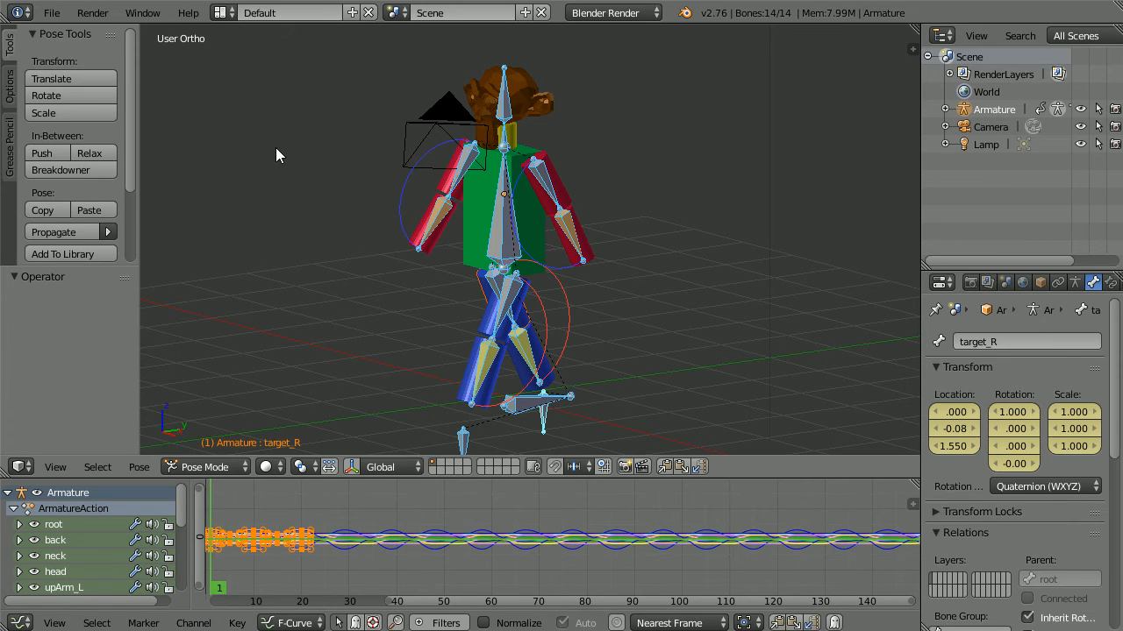
pyautogui.moveTo(282, 151)
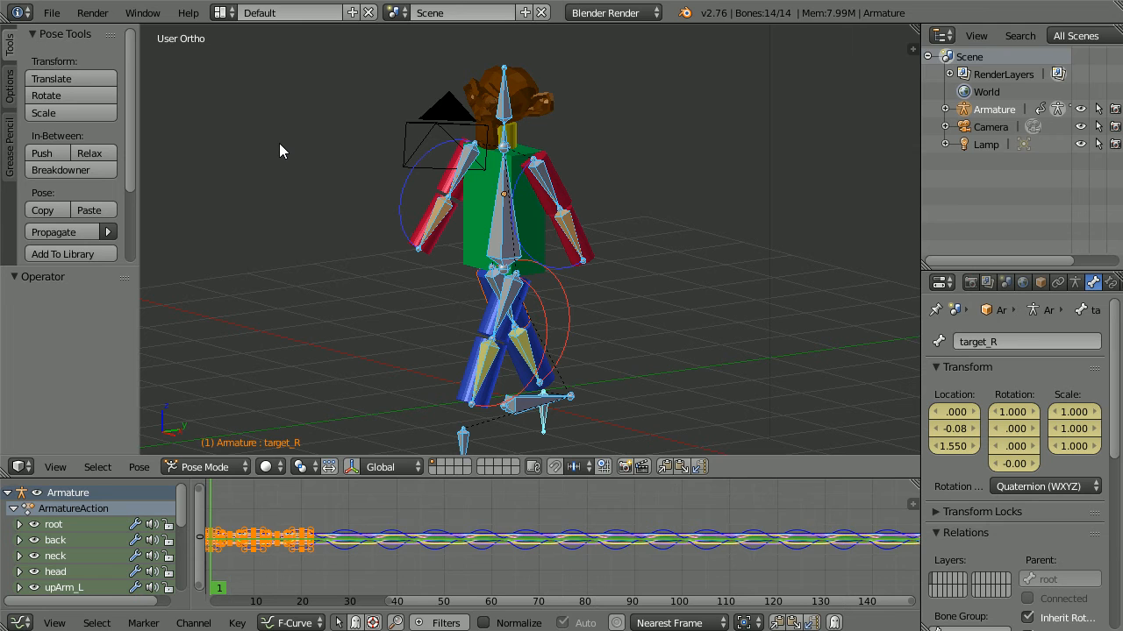
pyautogui.press('Space')
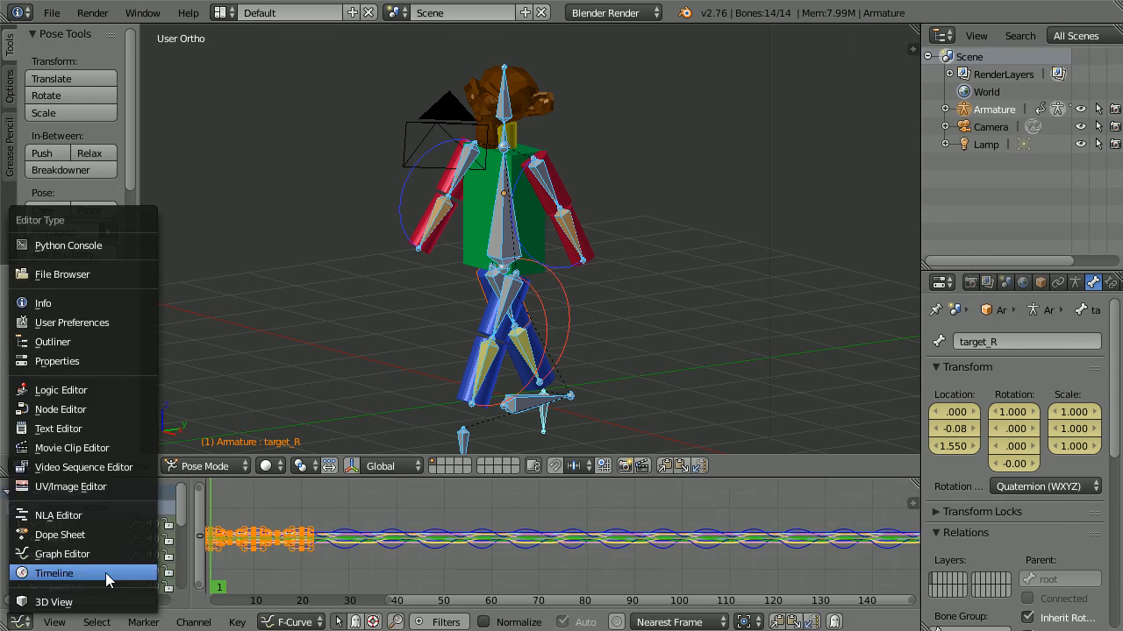
# Return to Object Mode and keyframe the armature's Y location of 8 at frame 1.
pyautogui.click(54, 572)
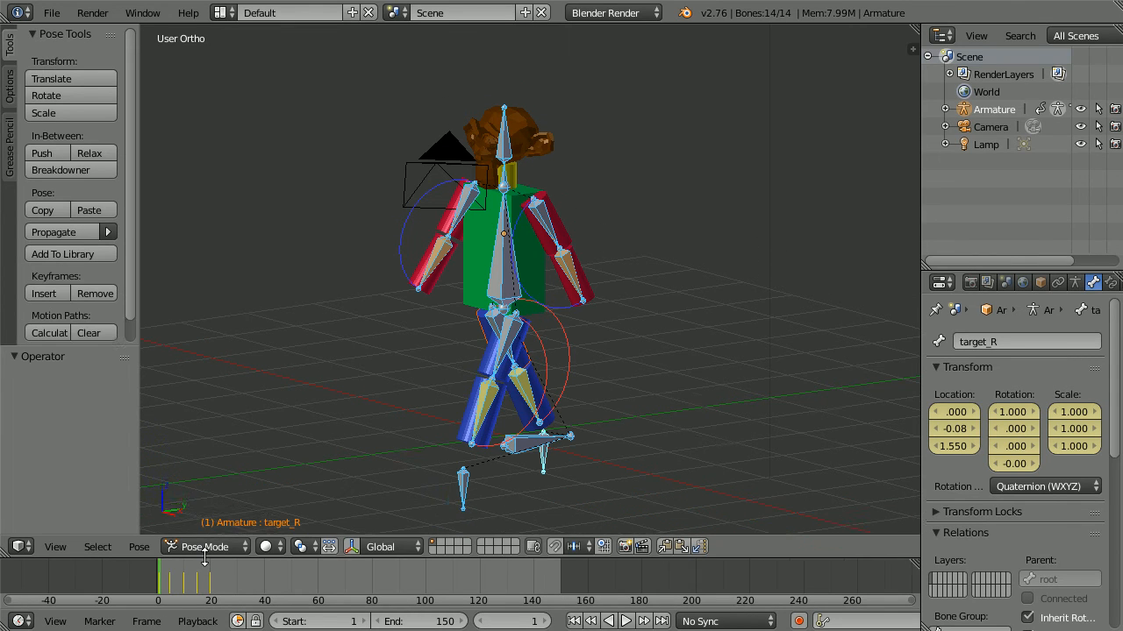
pyautogui.click(203, 548)
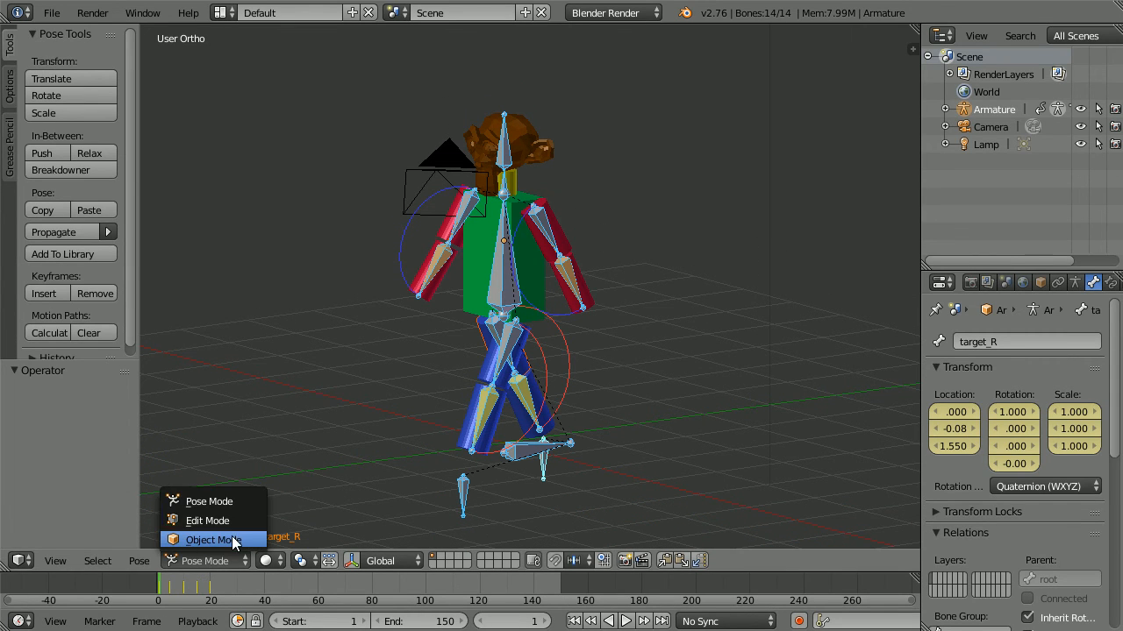
pyautogui.click(210, 540)
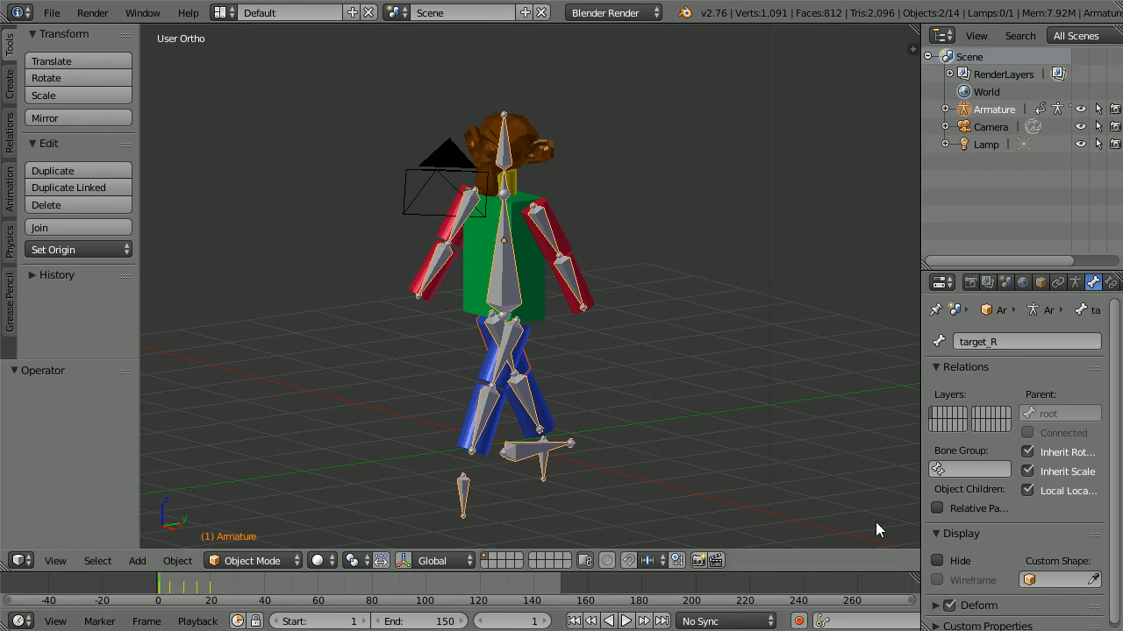
pyautogui.moveTo(1041, 282)
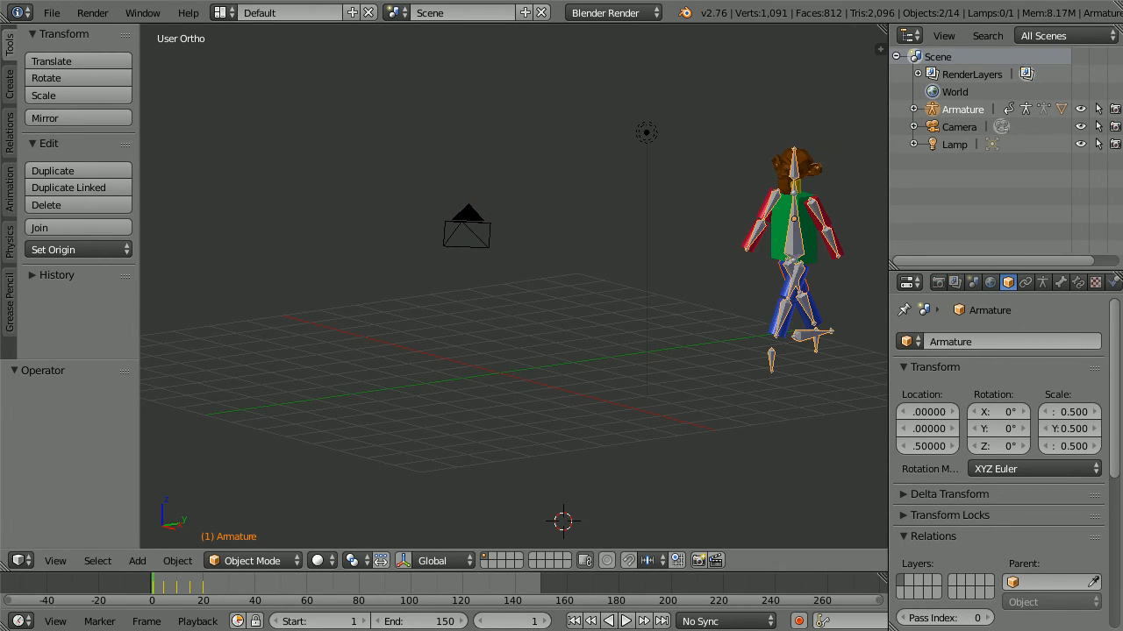
pyautogui.moveTo(860, 463)
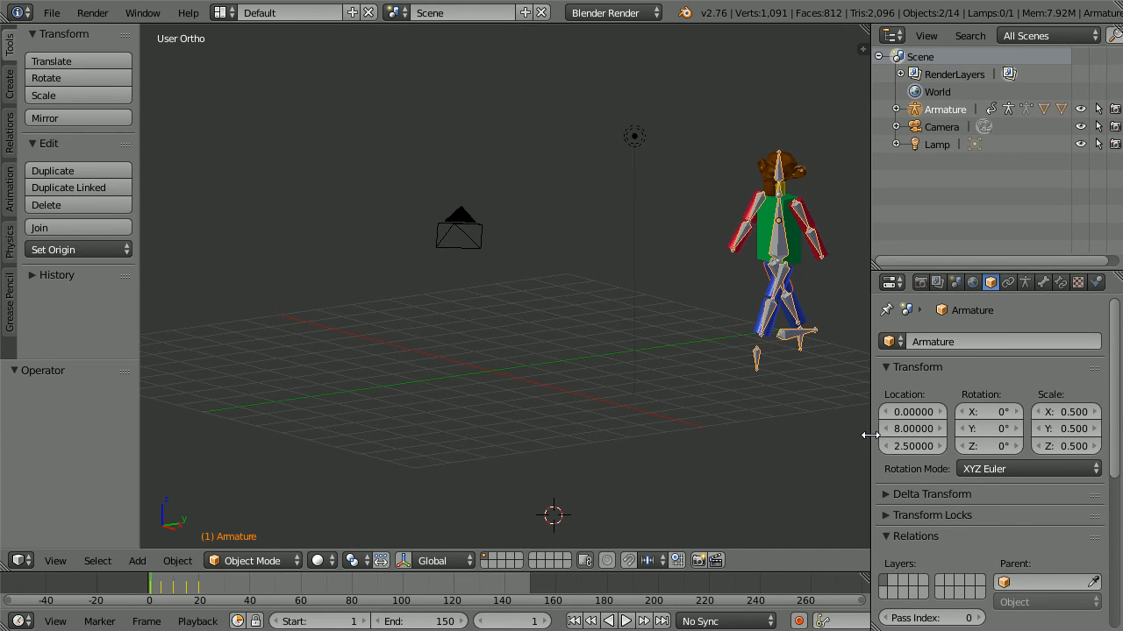
pyautogui.rightClick(912, 428)
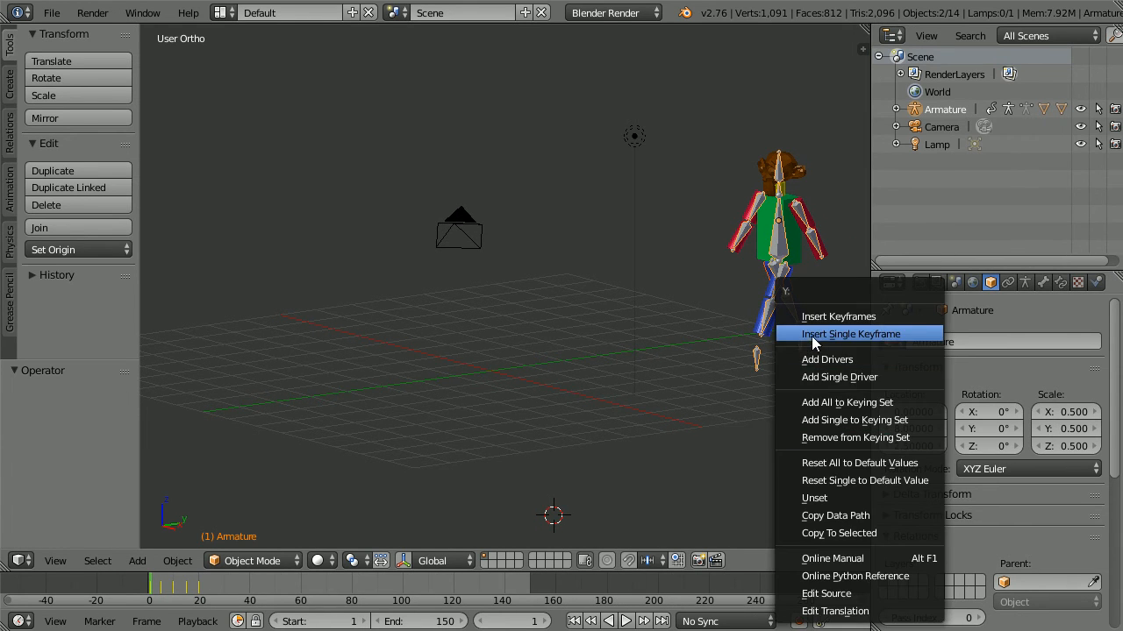
pyautogui.click(857, 333)
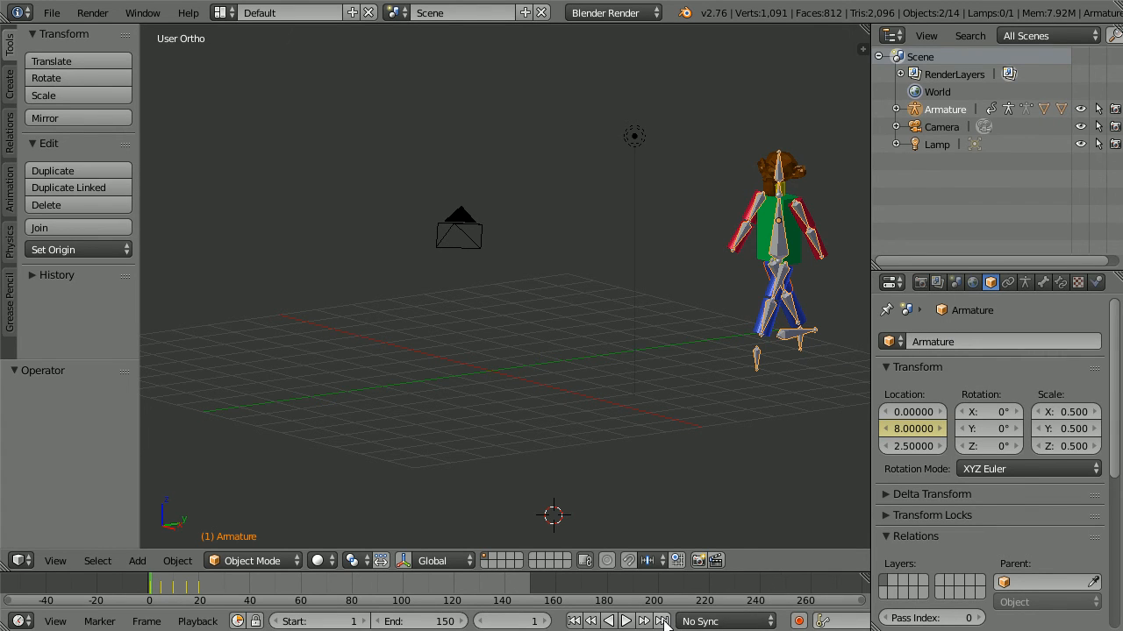
# At frame 150 set the Y location to -8 and insert a second keyframe.
pyautogui.click(649, 621)
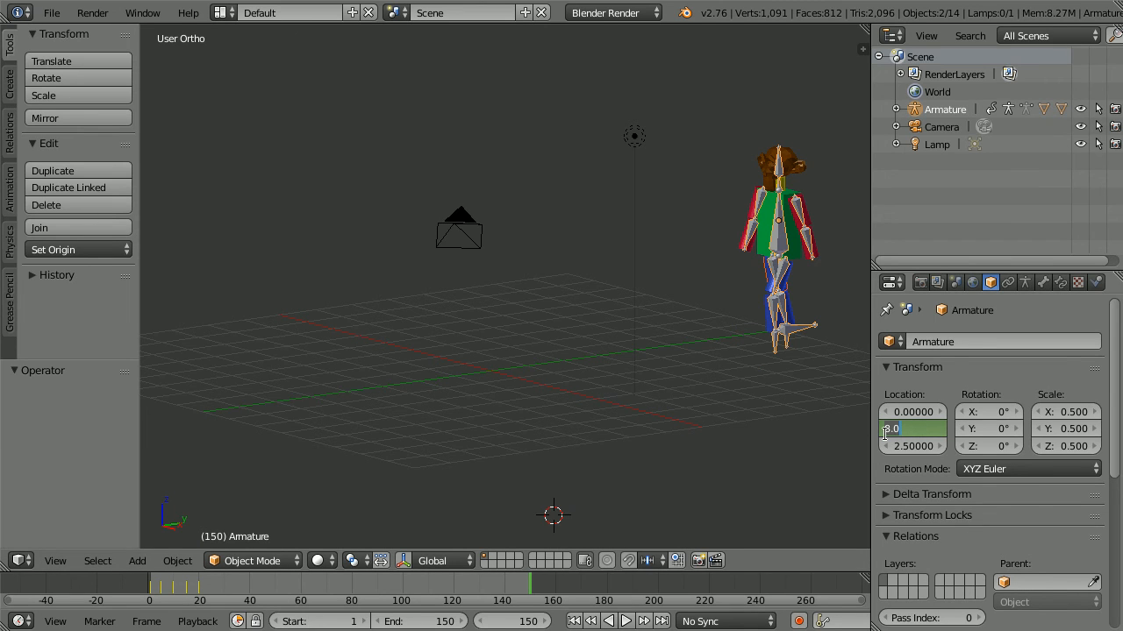
pyautogui.write('-8.00000')
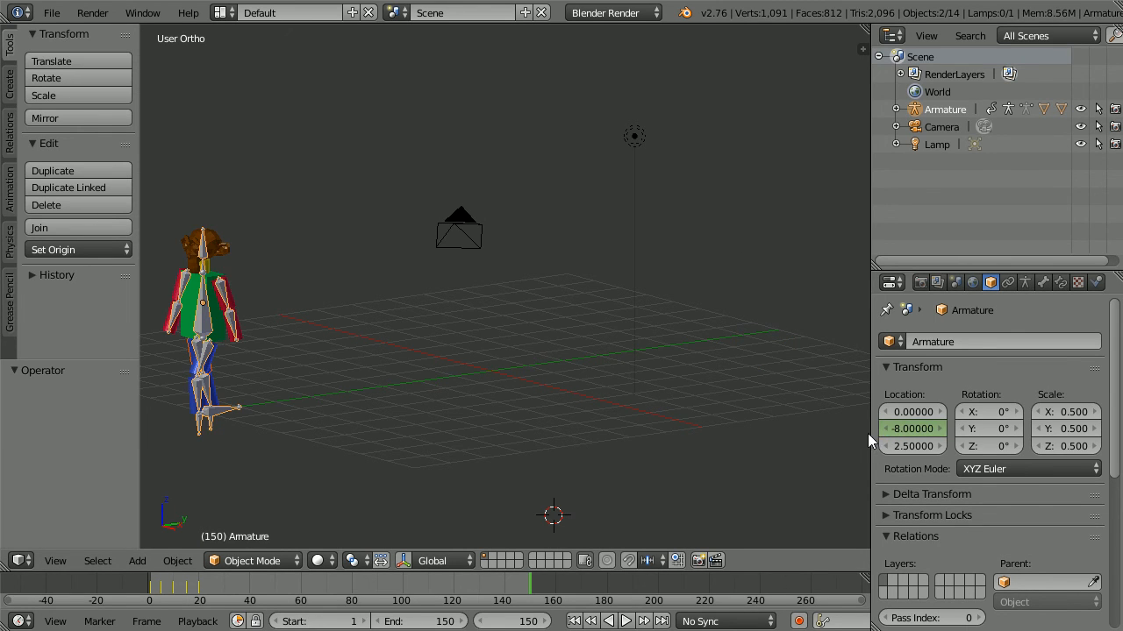
pyautogui.rightClick(912, 428)
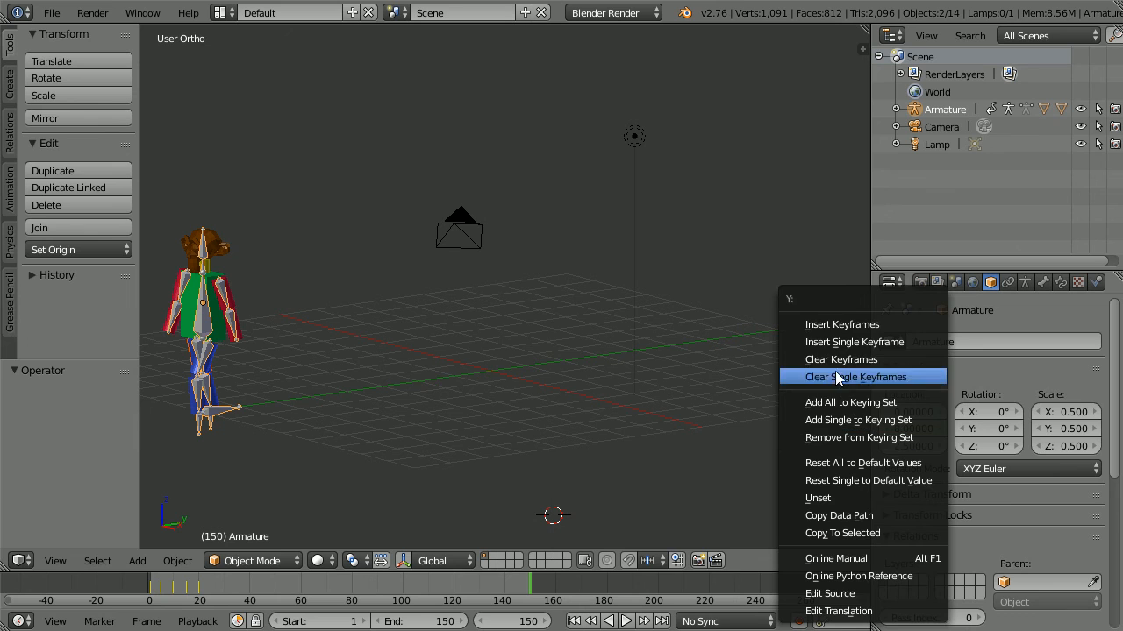
pyautogui.moveTo(853, 340)
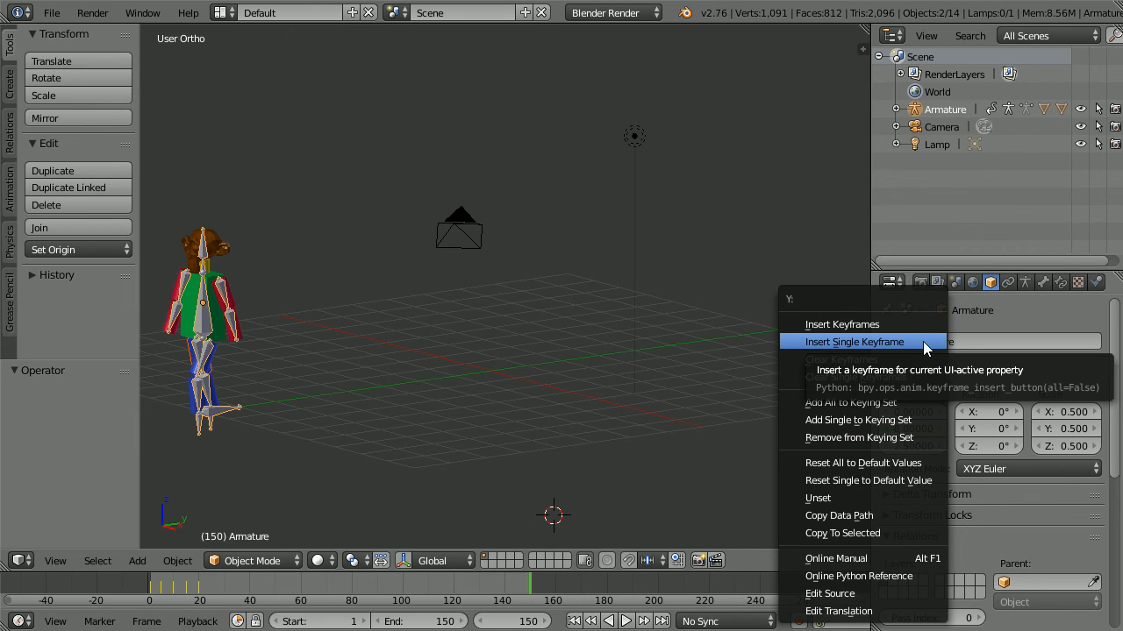
pyautogui.click(852, 340)
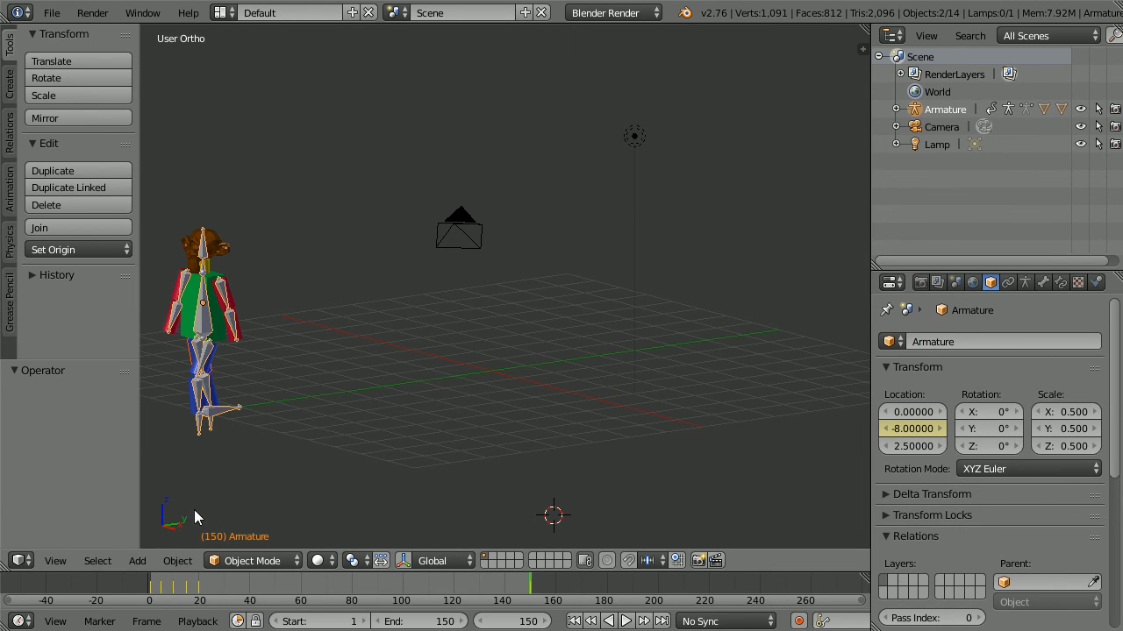
# In the Graph Editor change the Y Location curve to Linear interpolation.
pyautogui.click(16, 560)
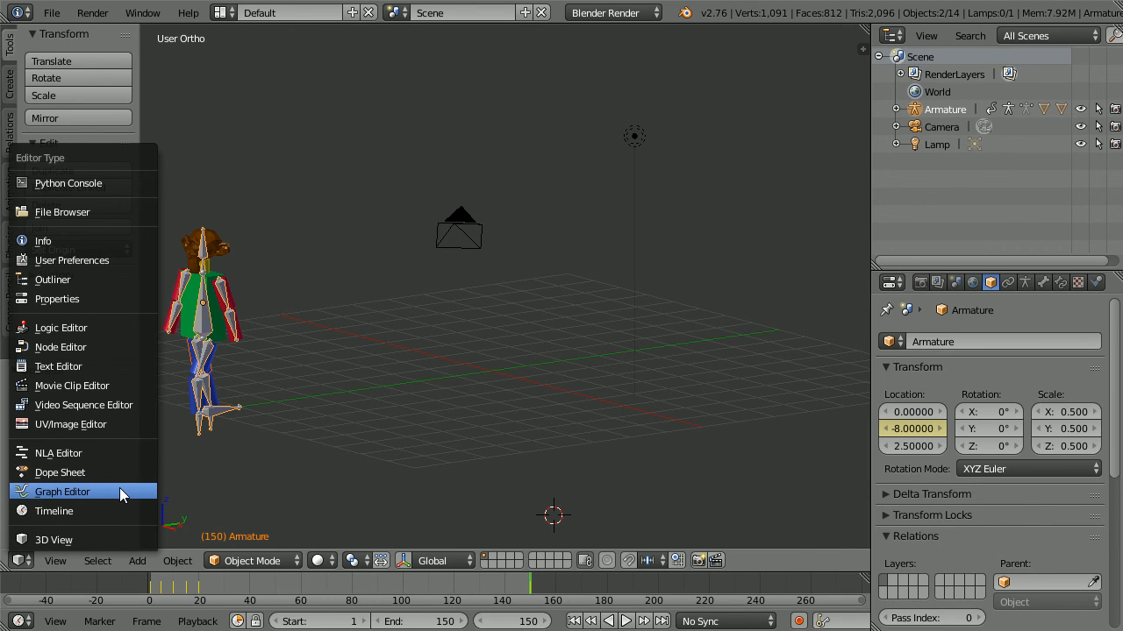
pyautogui.click(61, 491)
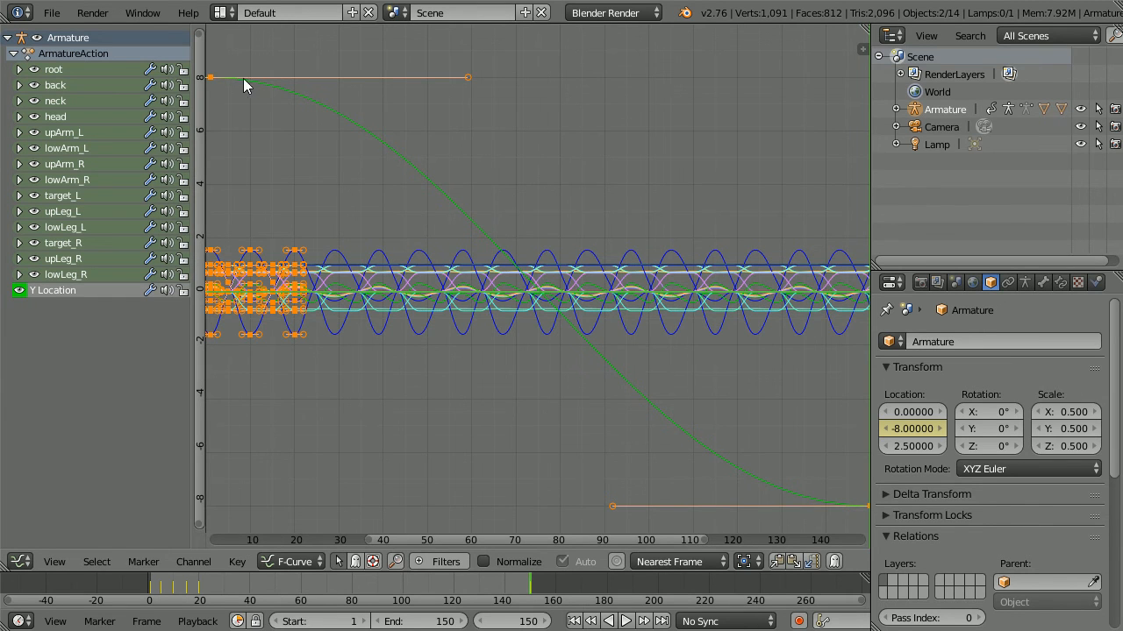
pyautogui.moveTo(661, 435)
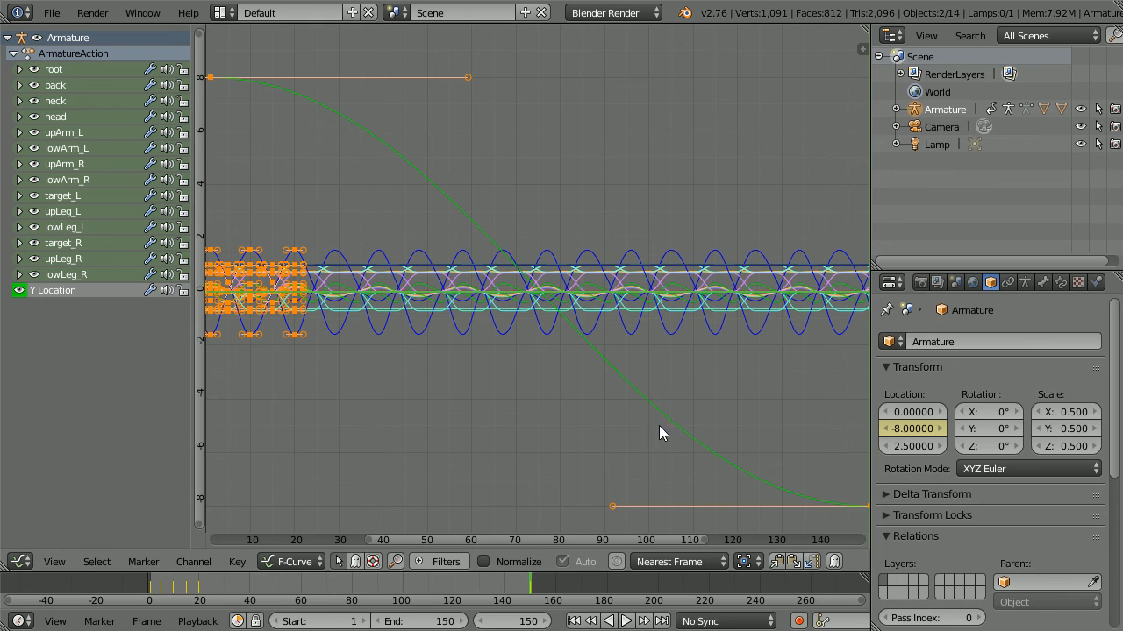
pyautogui.moveTo(284, 86)
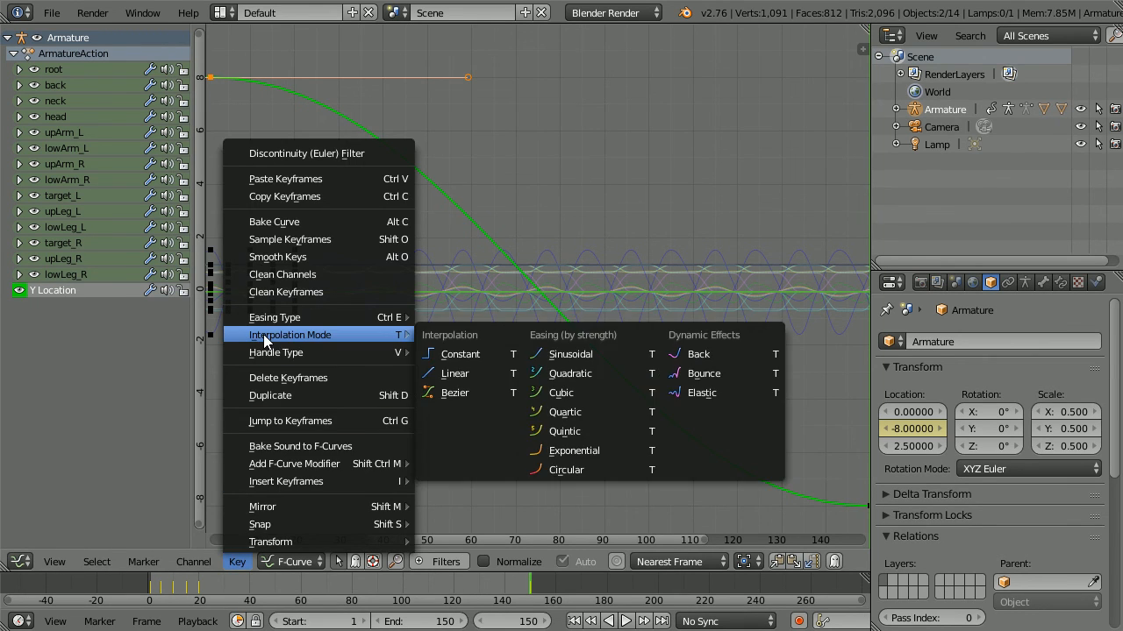
pyautogui.moveTo(456, 374)
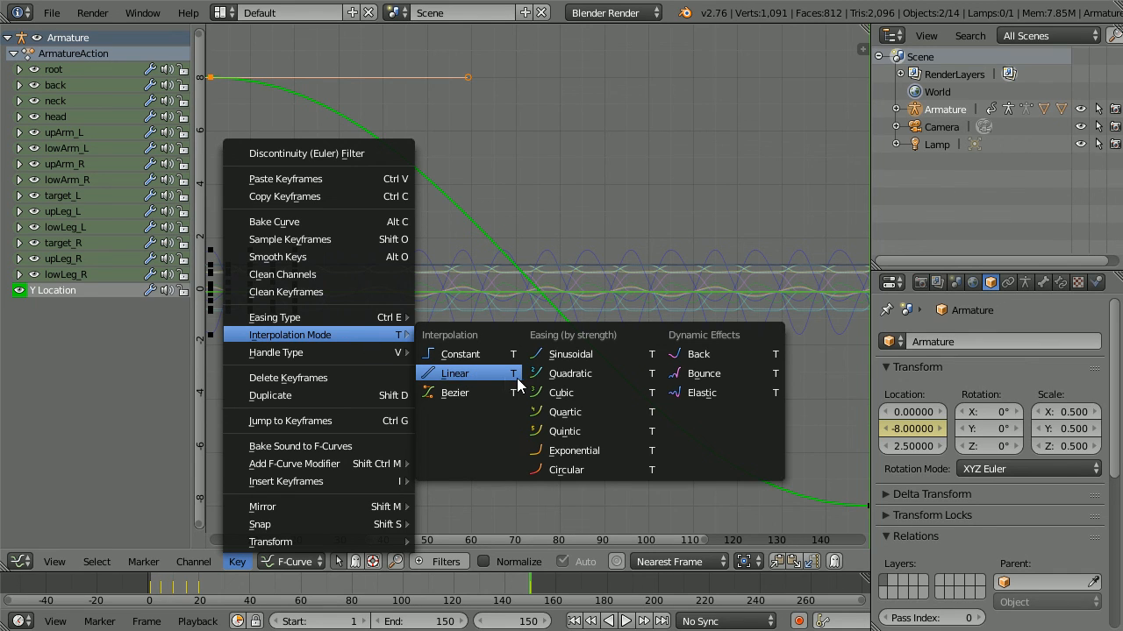
pyautogui.click(455, 371)
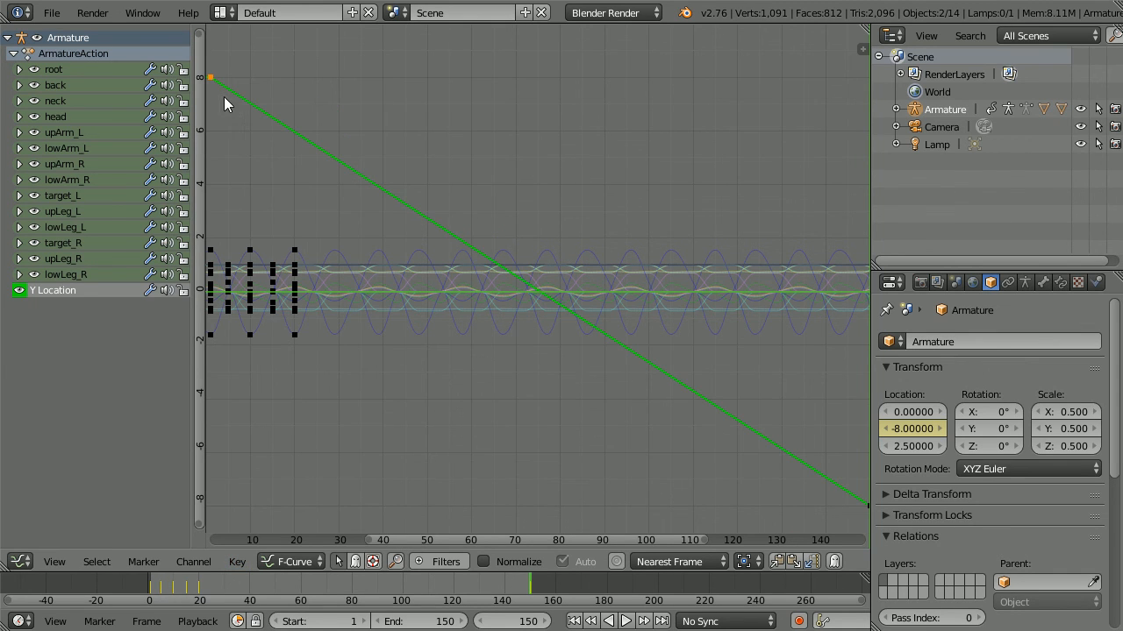
pyautogui.moveTo(491, 354)
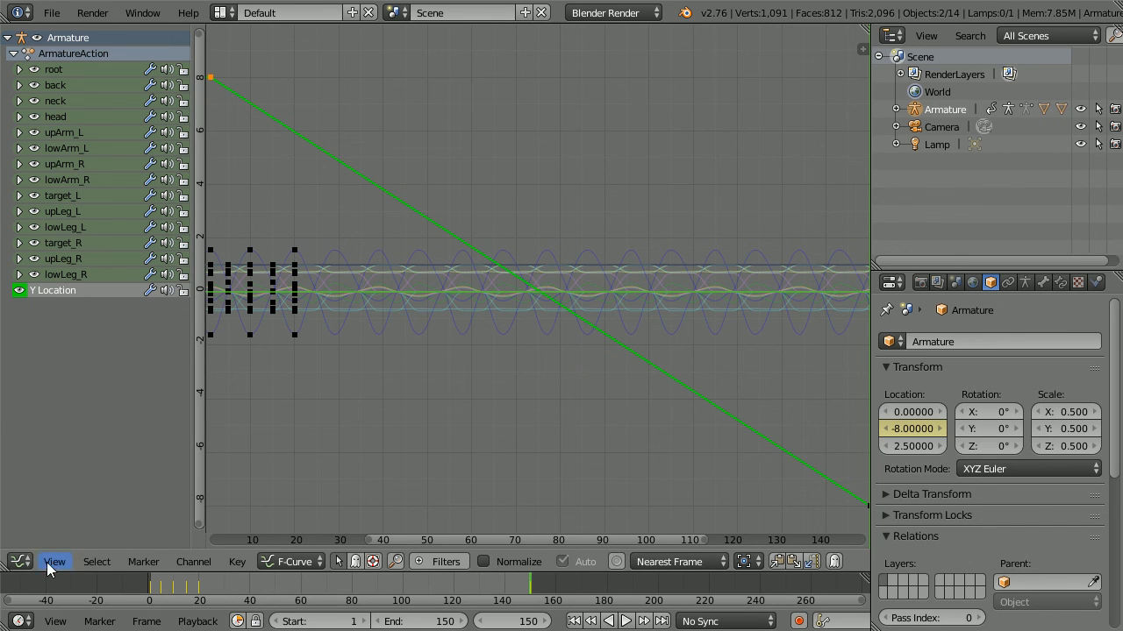
# Switch the editor back to 3D View and play, then pause, the walking character preview.
pyautogui.click(14, 561)
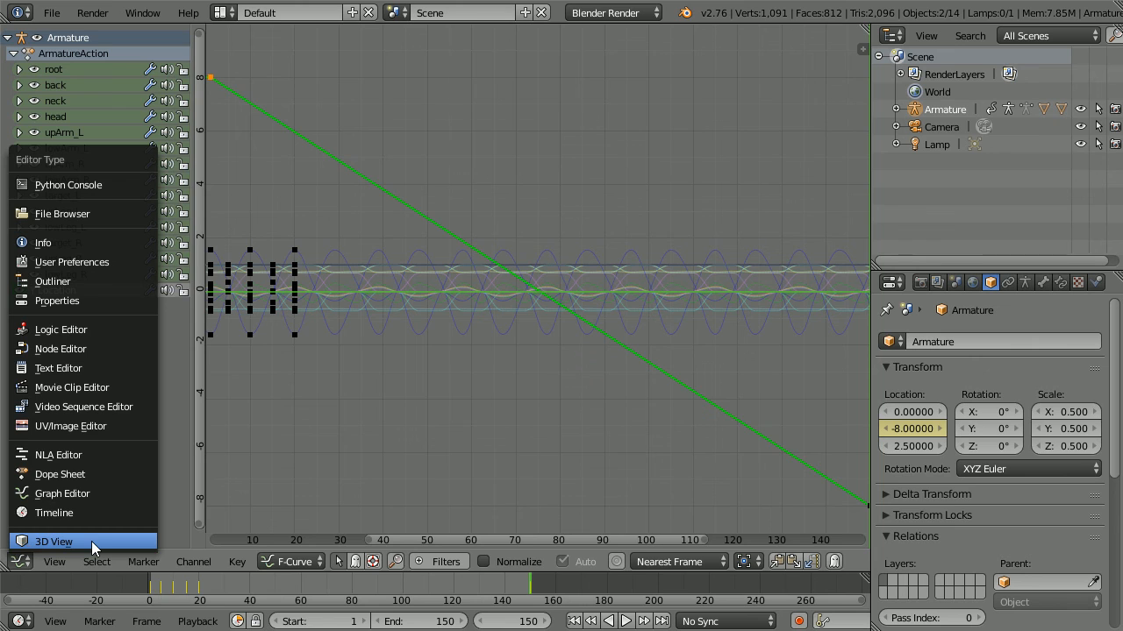
pyautogui.click(53, 540)
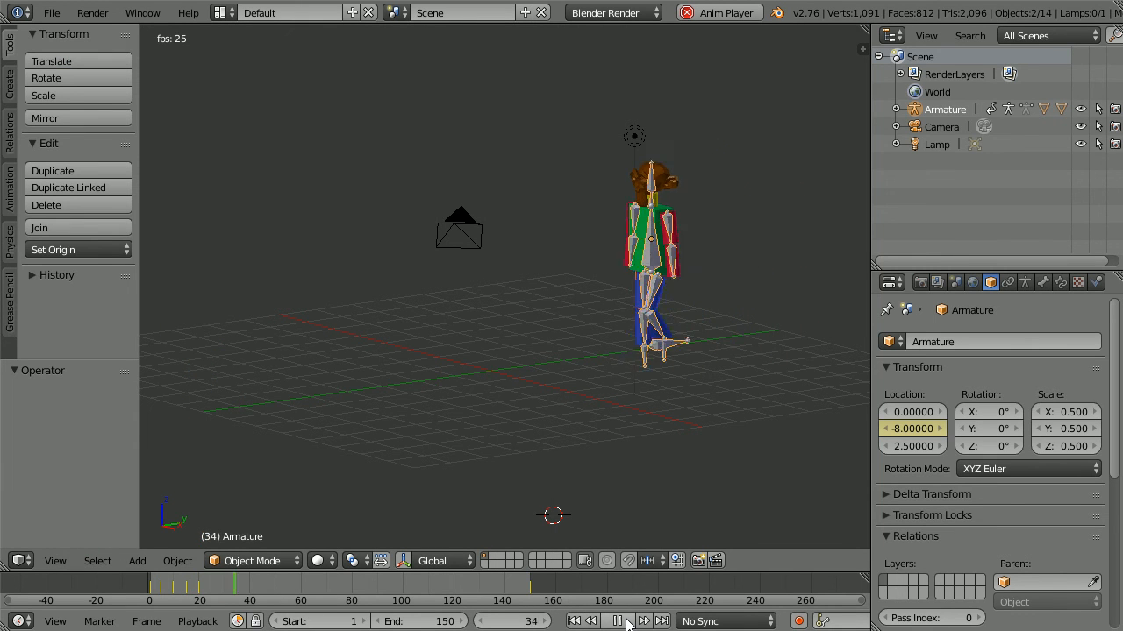
pyautogui.click(616, 621)
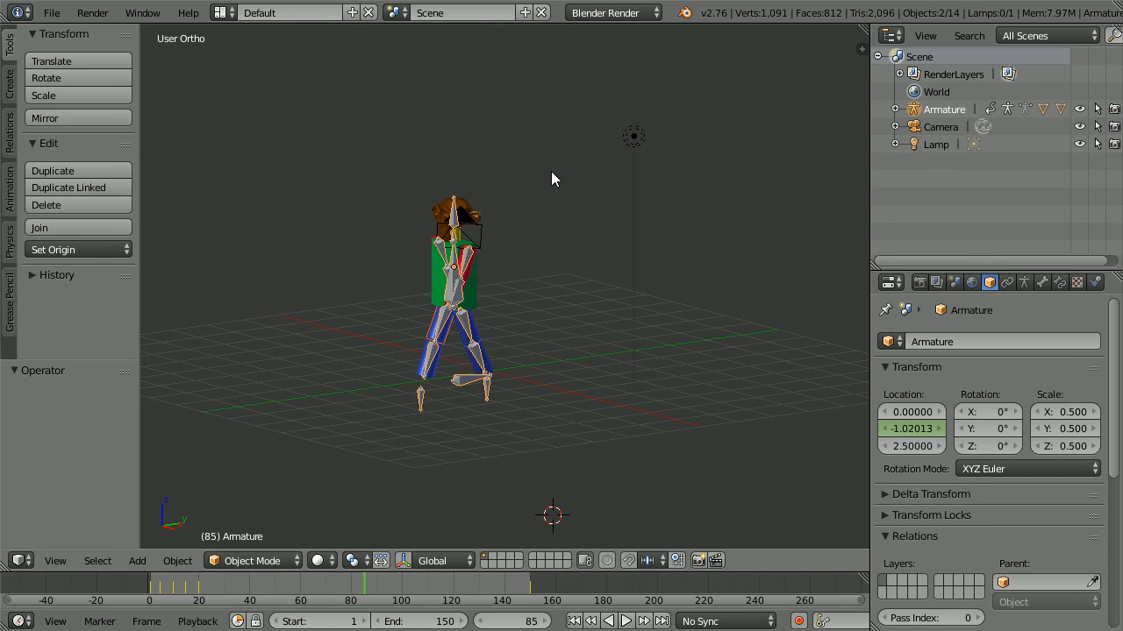
pyautogui.moveTo(554, 196)
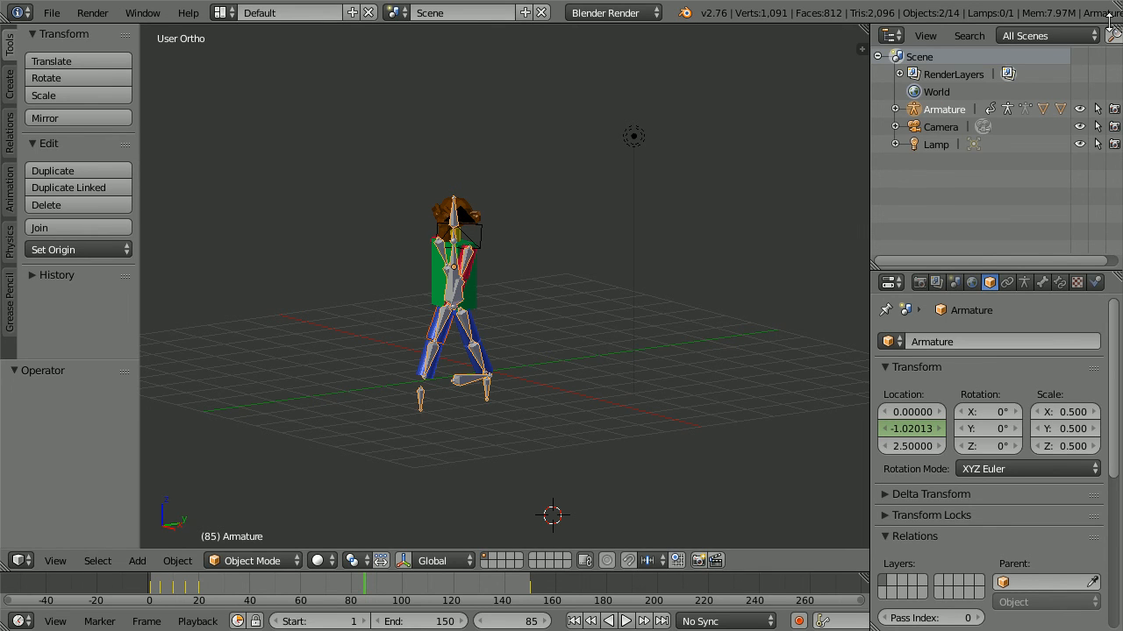
pyautogui.moveTo(770, 379)
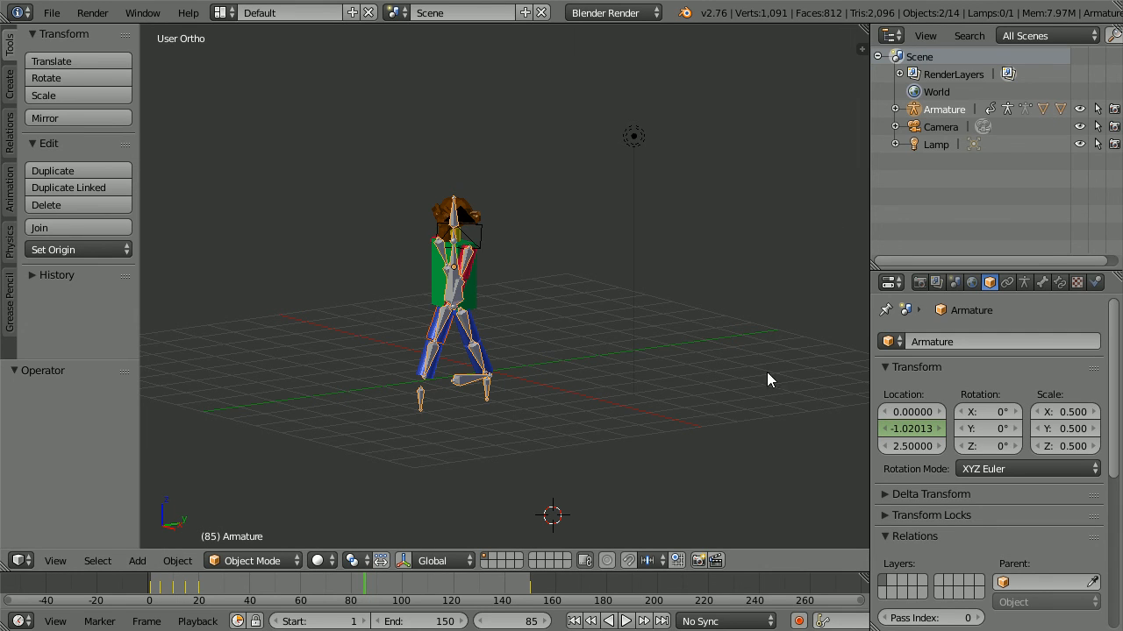